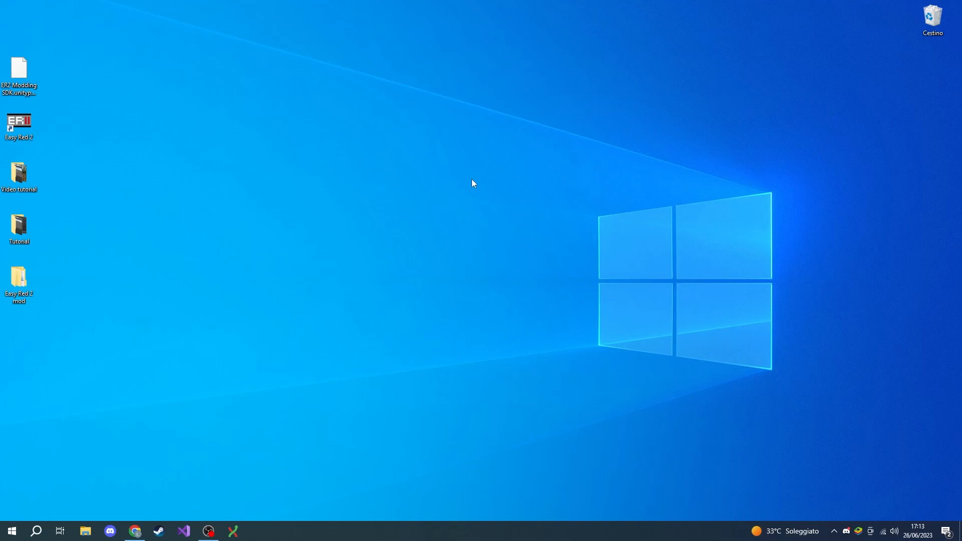
# Open Unity's download page in Chrome and dismiss the site information popup
pyautogui.click(134, 531)
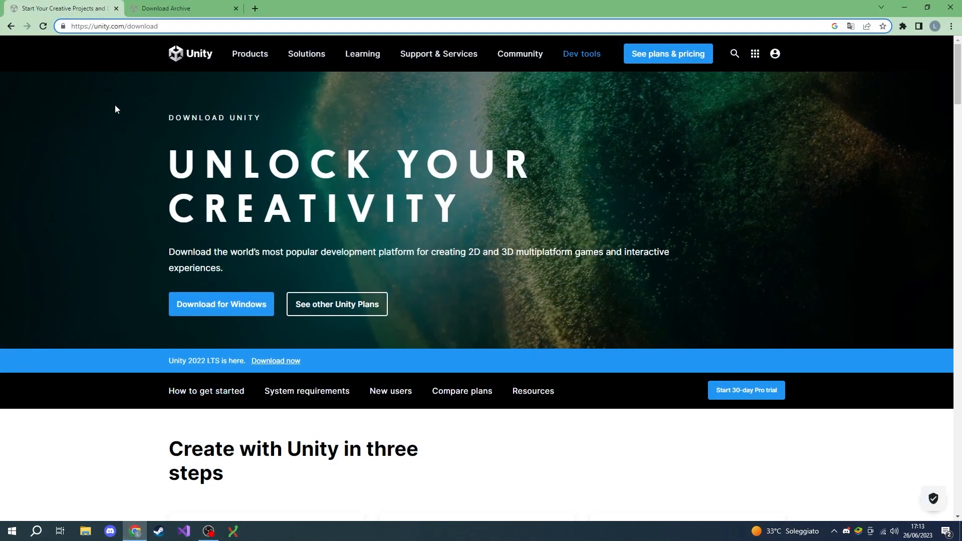
pyautogui.click(63, 26)
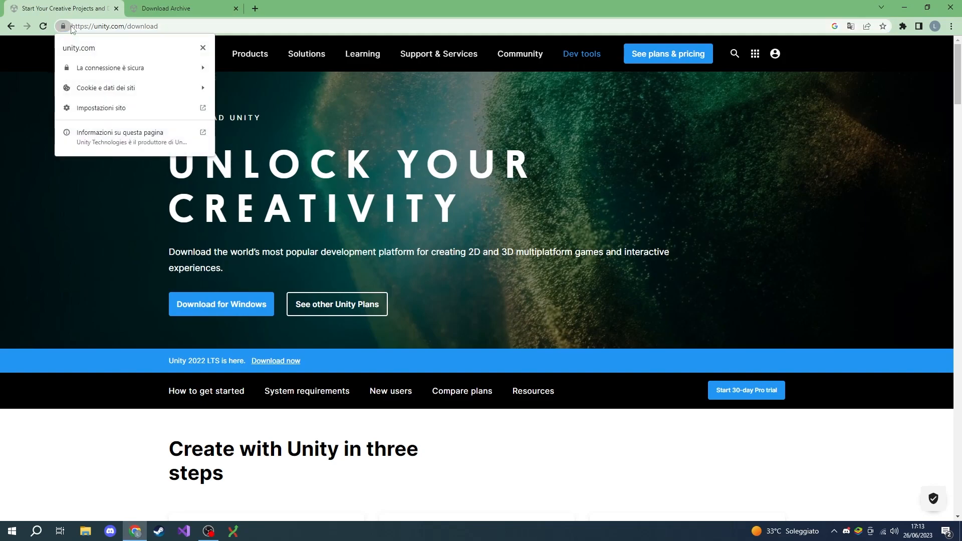
pyautogui.click(113, 26)
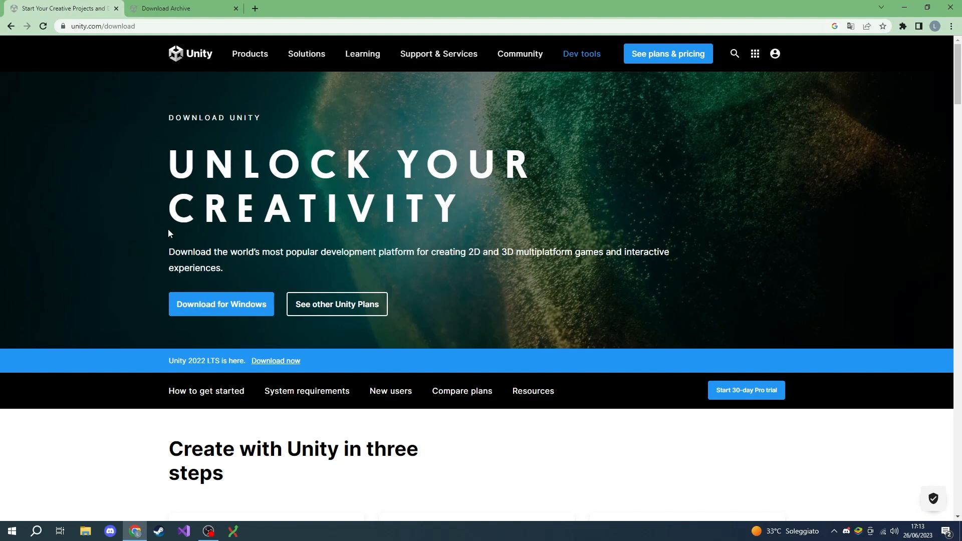
pyautogui.moveTo(230, 297)
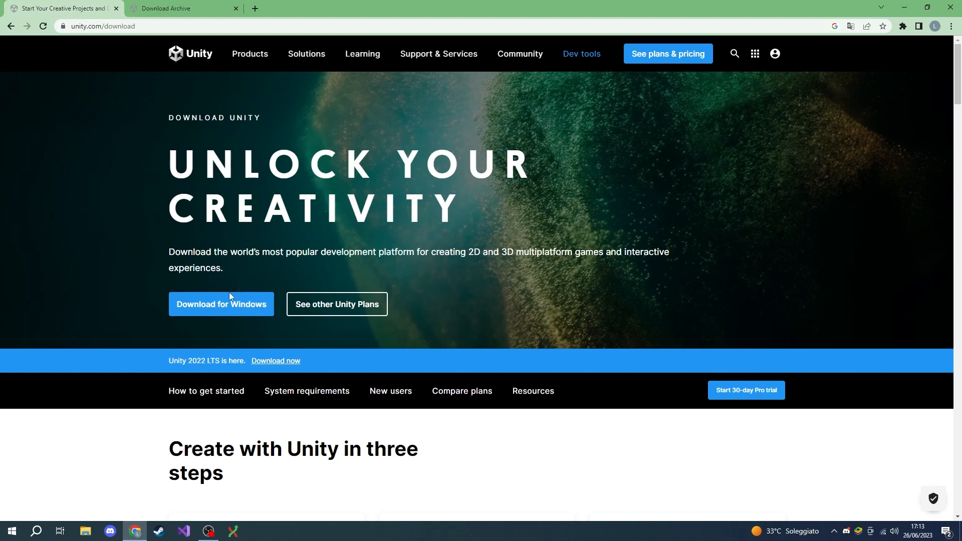
# Download UnityHubSetup.exe using 'Download for Windows'
pyautogui.click(221, 304)
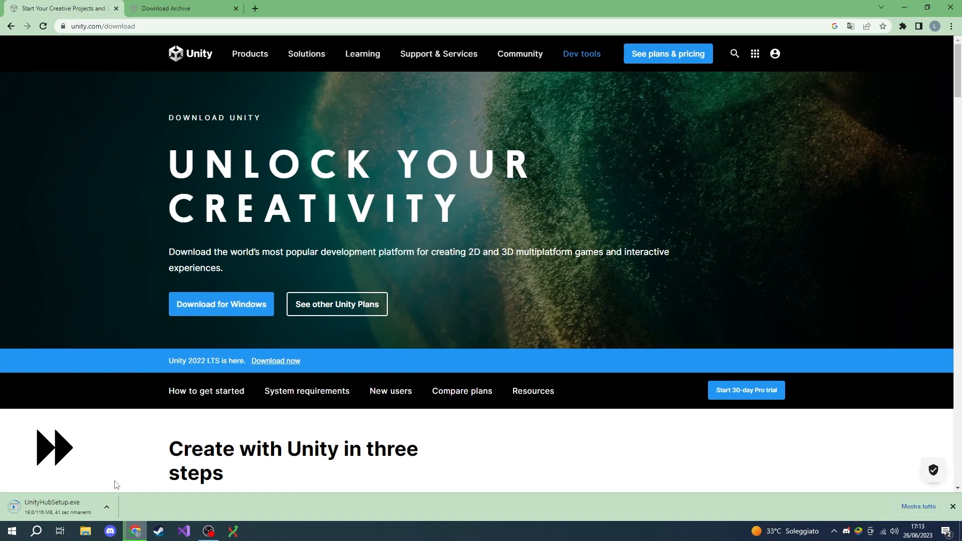
pyautogui.moveTo(481, 339)
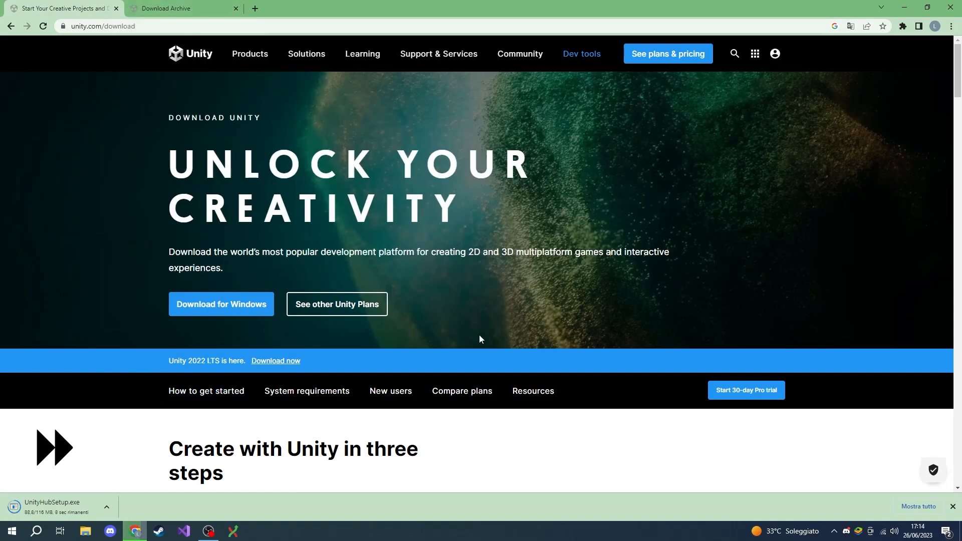
pyautogui.moveTo(206, 390)
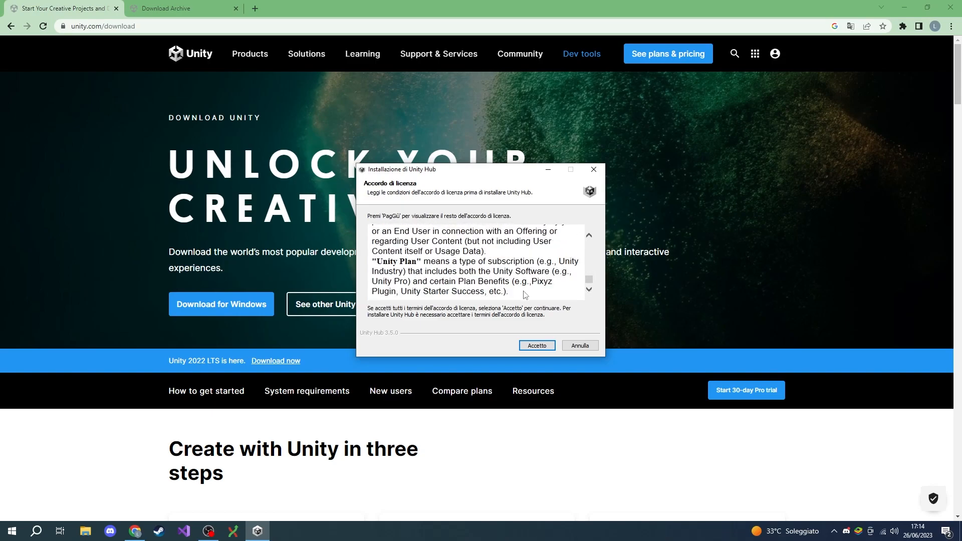
# Accept the licence, check the destination, install Unity Hub and close with it launching
pyautogui.click(535, 345)
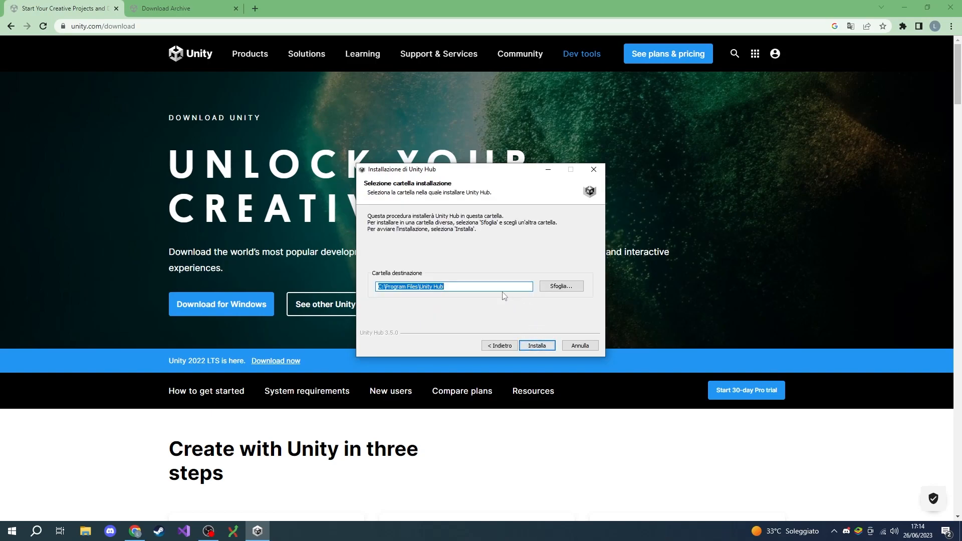
pyautogui.moveTo(560, 286)
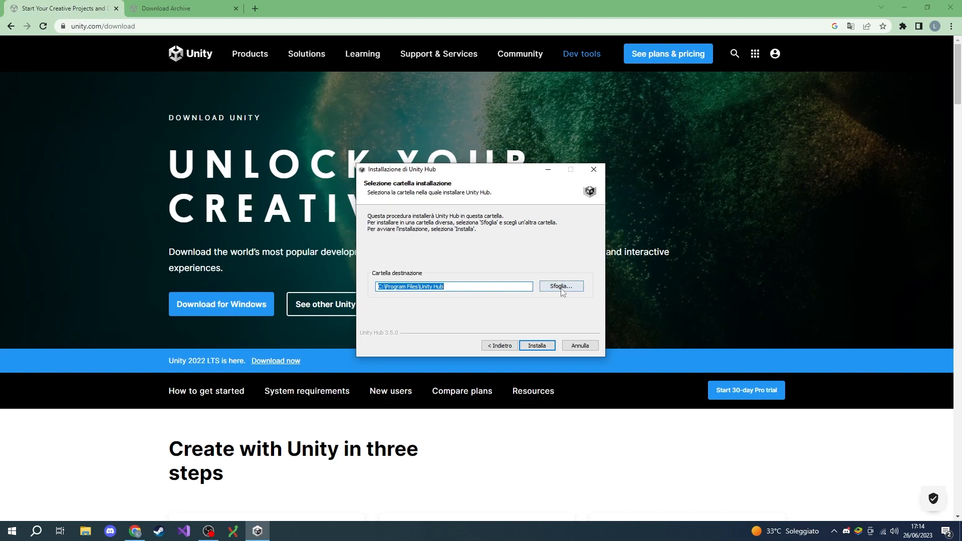
pyautogui.click(559, 286)
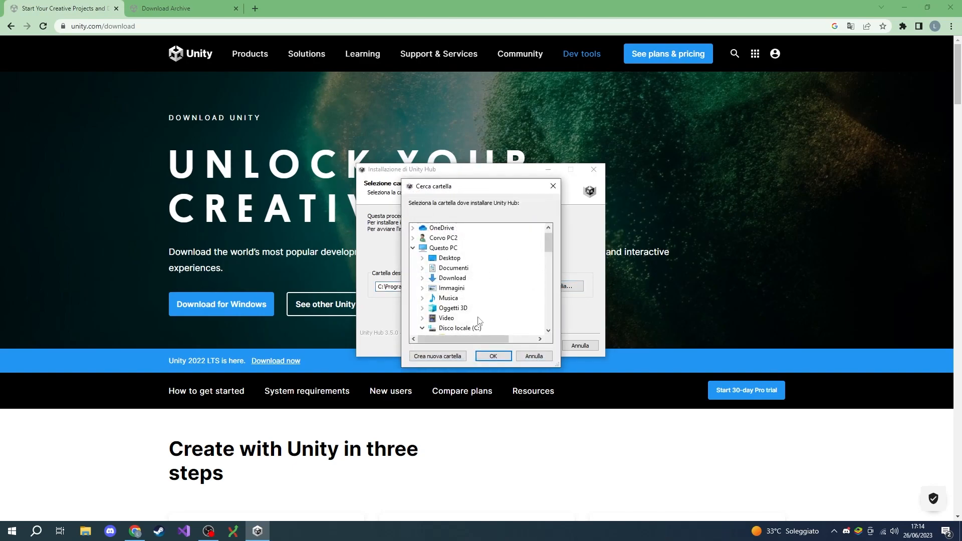
pyautogui.click(492, 356)
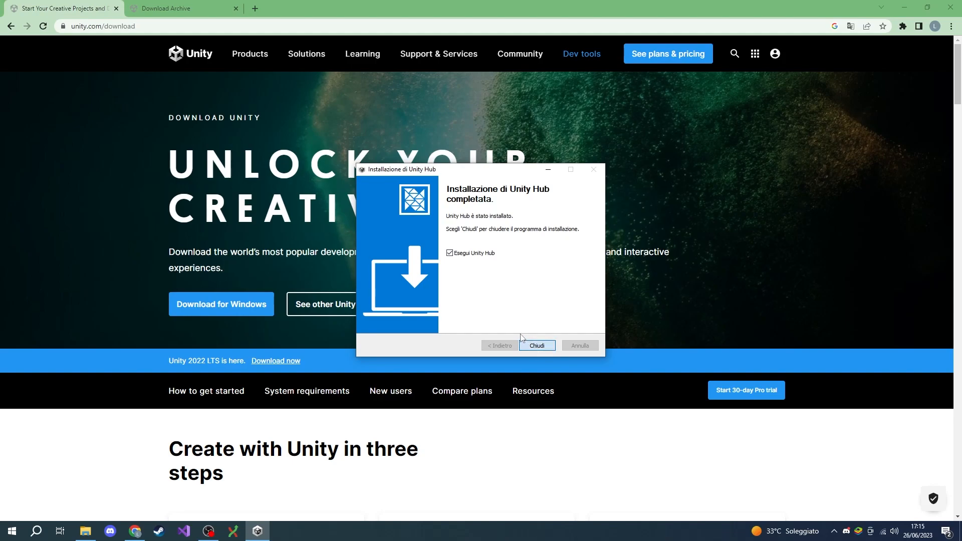
pyautogui.click(535, 345)
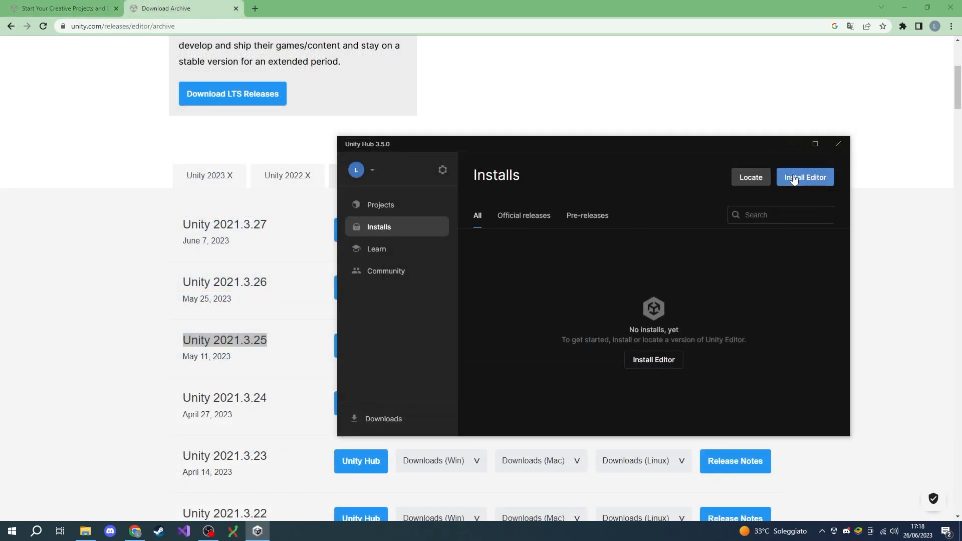
pyautogui.moveTo(405, 204)
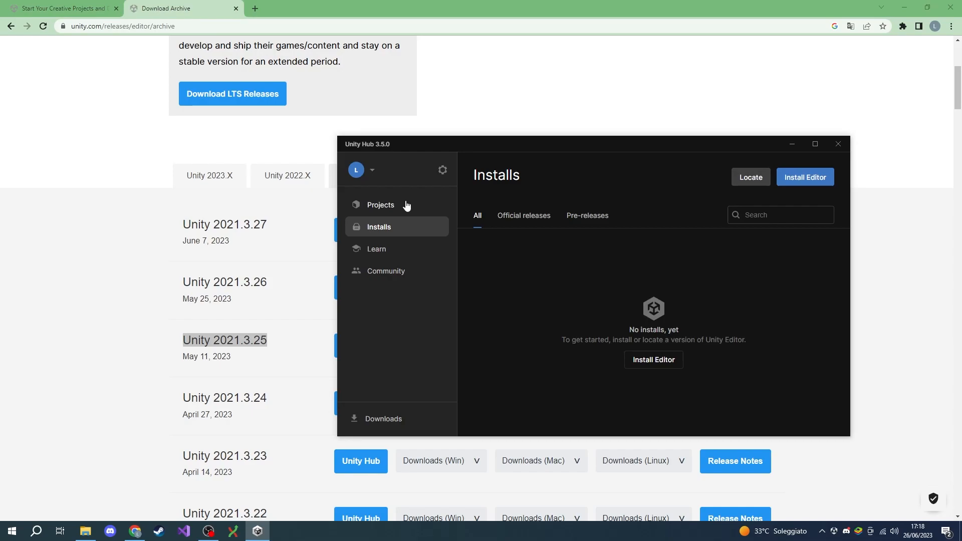
# Return to the Chrome tab with the Unity download archive
pyautogui.click(380, 204)
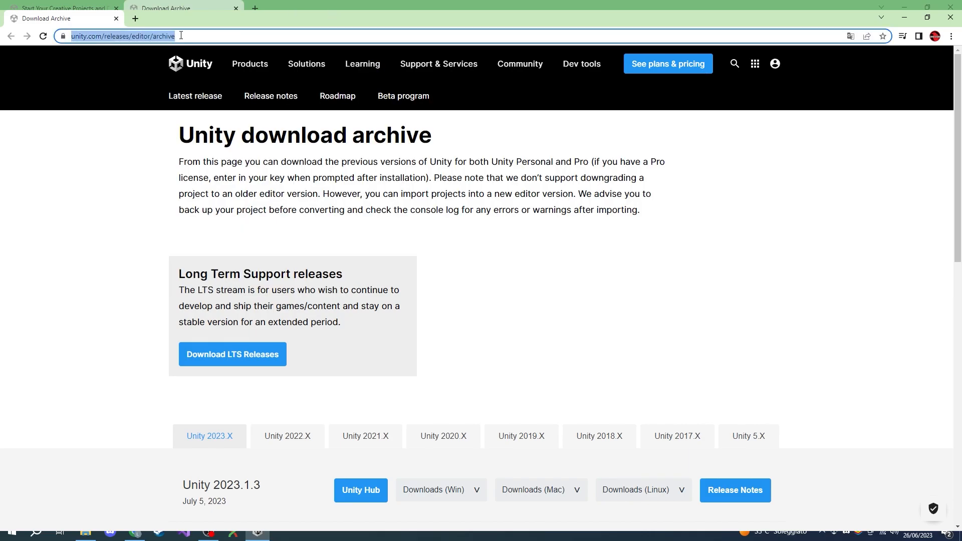
# Send Unity 2021.3.28 from the 2021.X archive list to Unity Hub
pyautogui.scroll(-3)
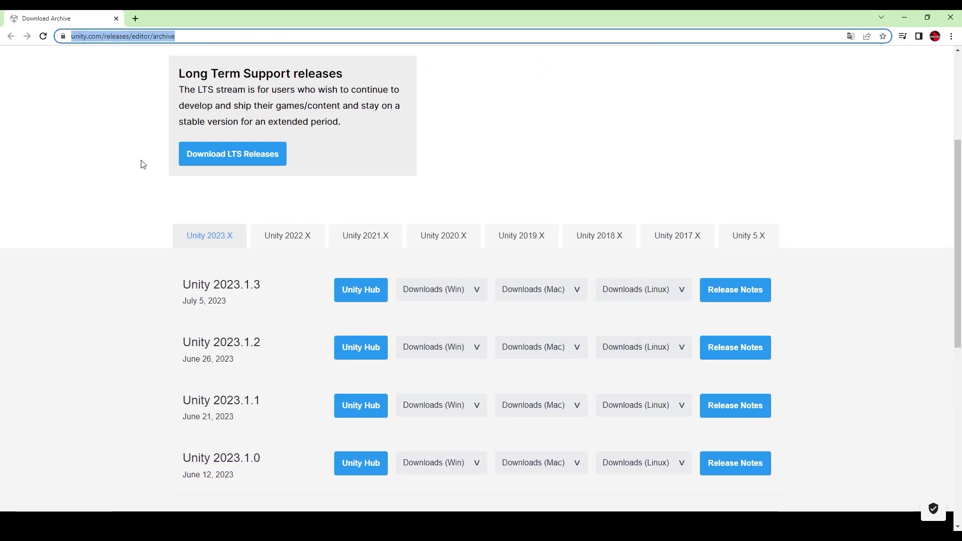
pyautogui.click(365, 236)
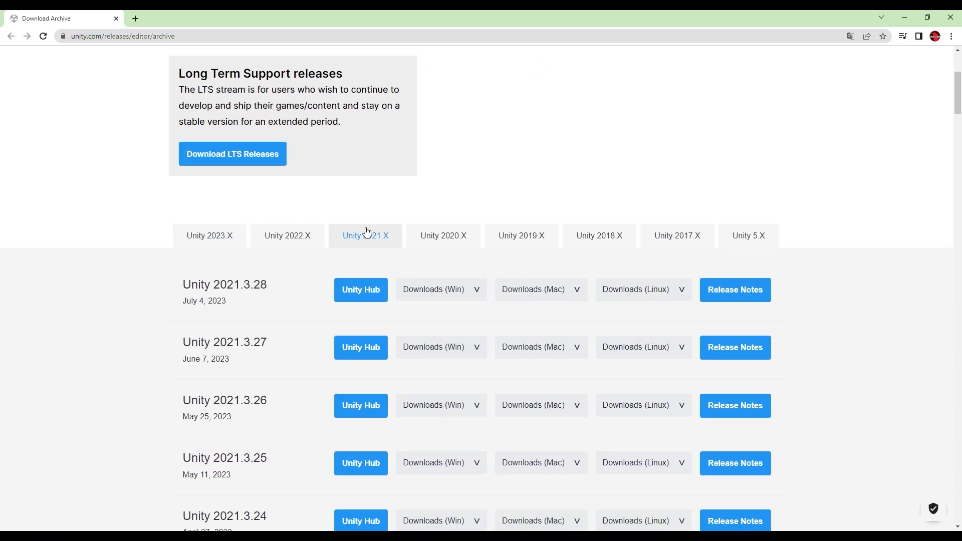
pyautogui.scroll(-3)
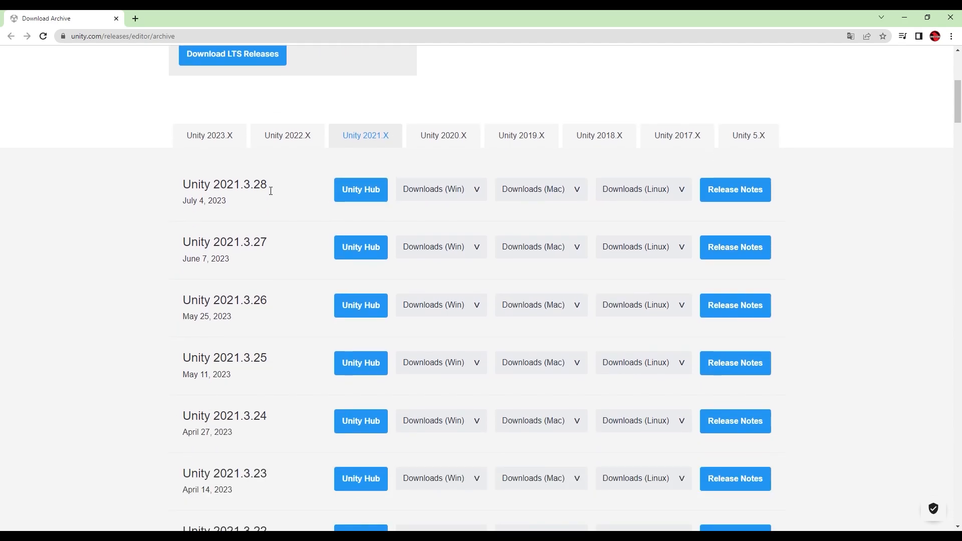
pyautogui.doubleClick(224, 184)
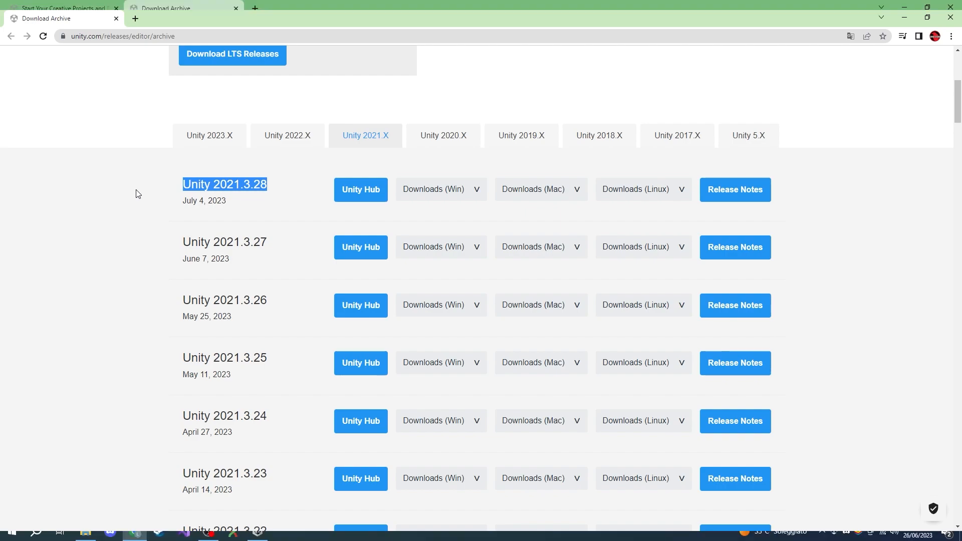
pyautogui.moveTo(360, 189)
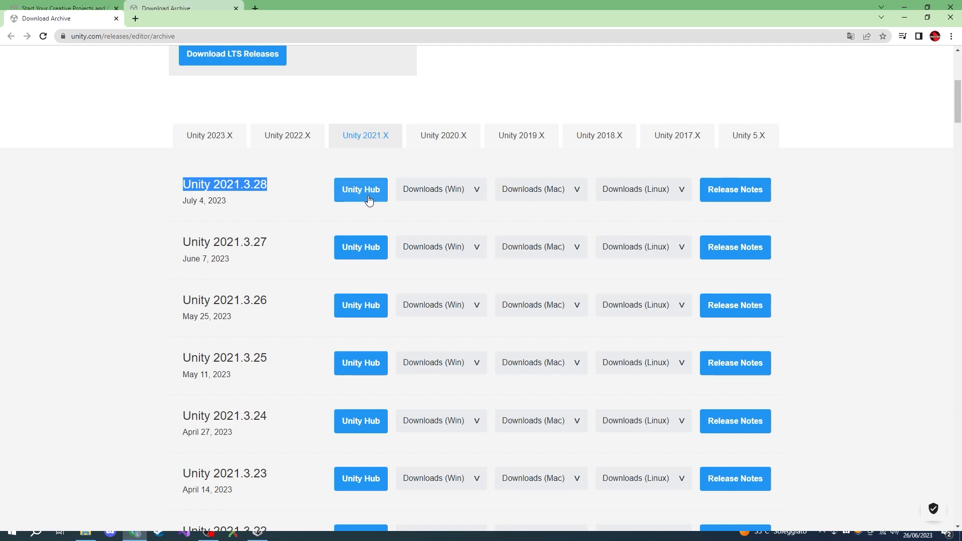
pyautogui.moveTo(380, 199)
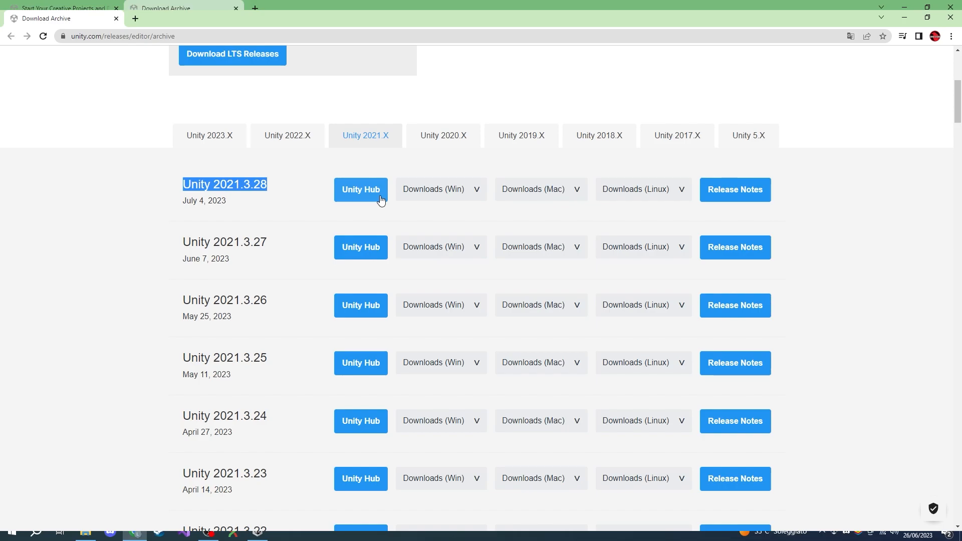
pyautogui.click(360, 189)
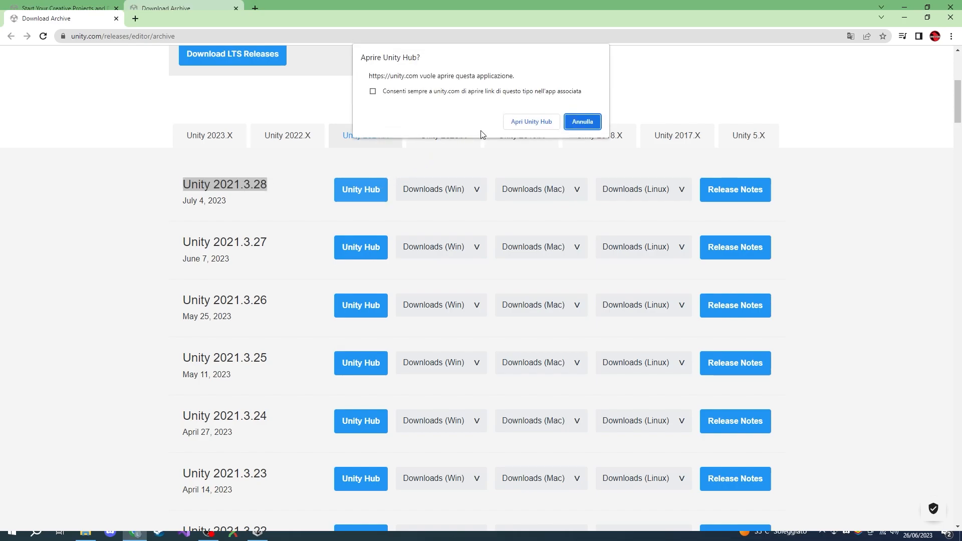
pyautogui.moveTo(531, 120)
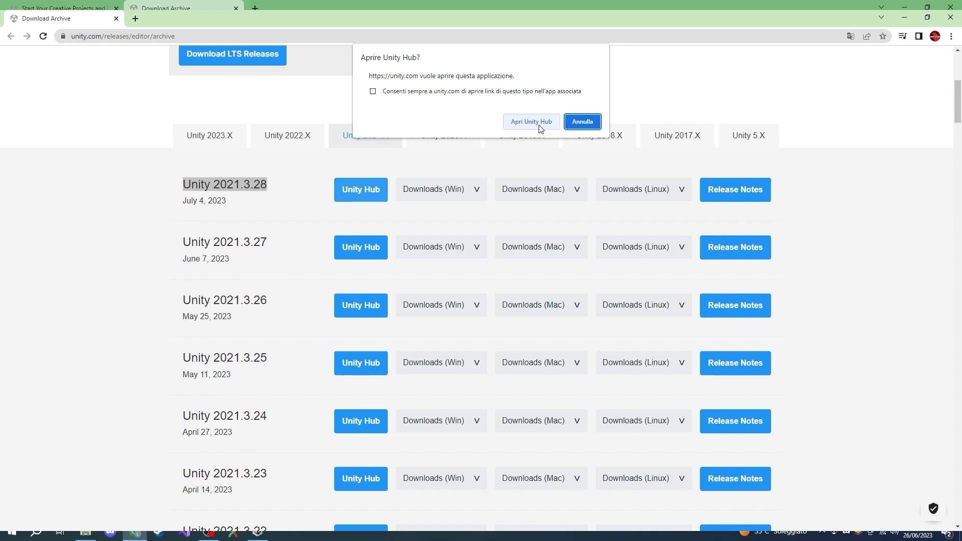
pyautogui.click(581, 121)
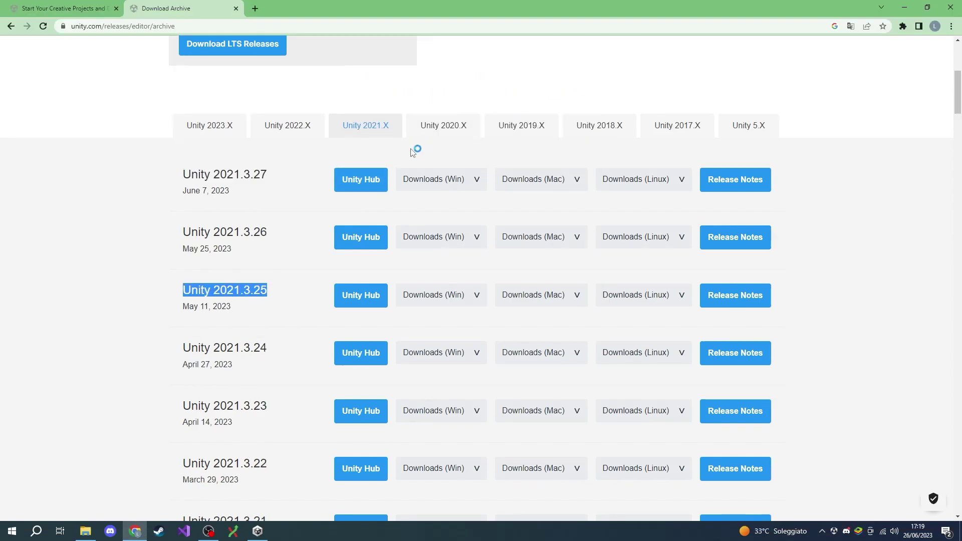
# Install the 2021.3.28 editor with Mac (Mono), Linux and Windows build support
pyautogui.click(361, 295)
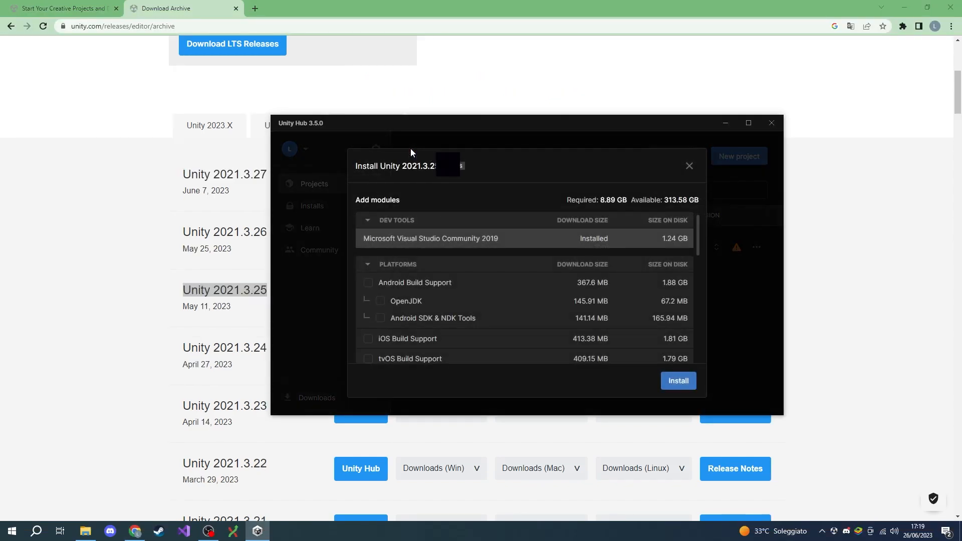
pyautogui.moveTo(592, 282)
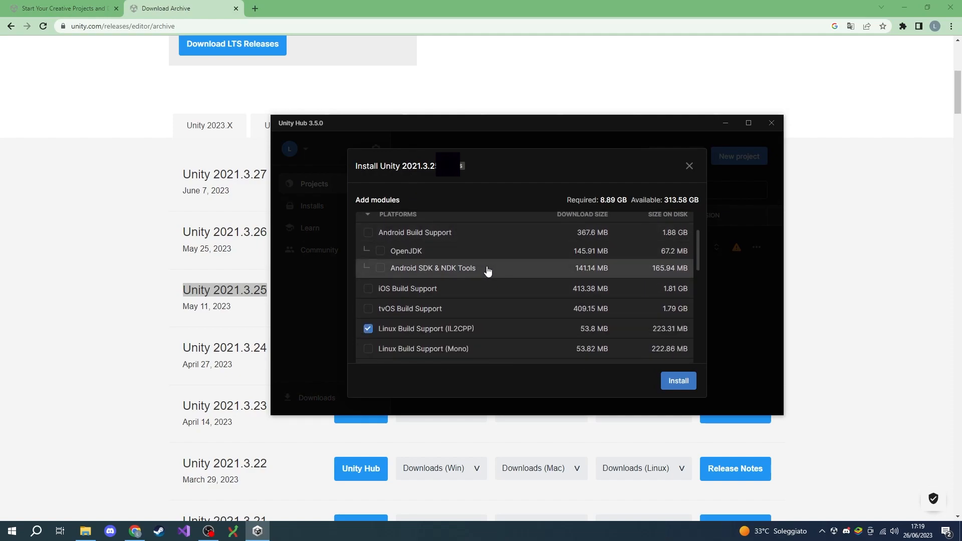
pyautogui.scroll(-3)
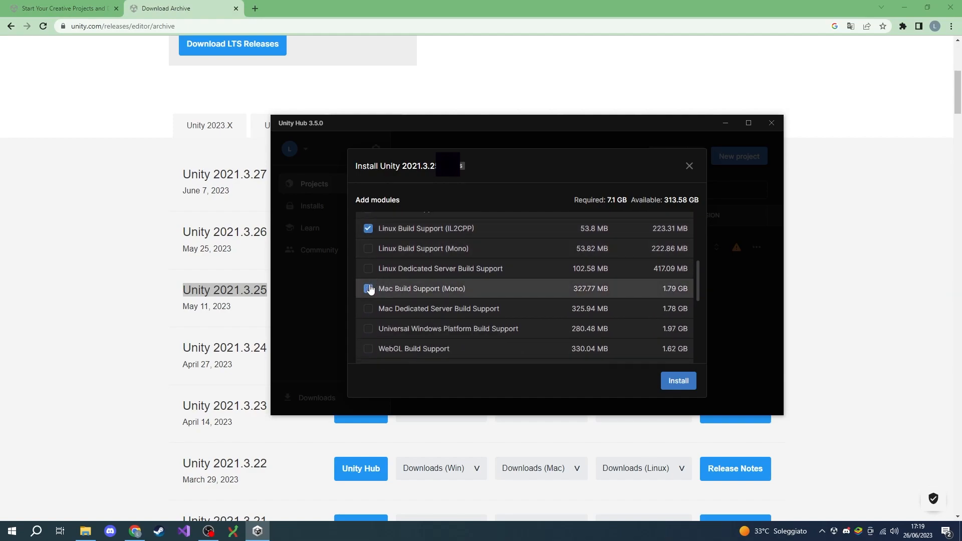
pyautogui.click(368, 289)
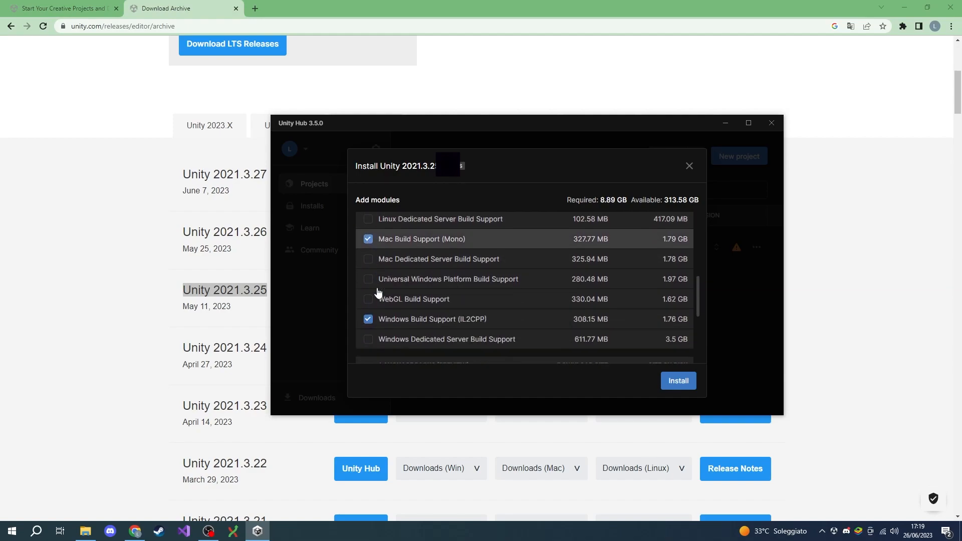
pyautogui.scroll(-3)
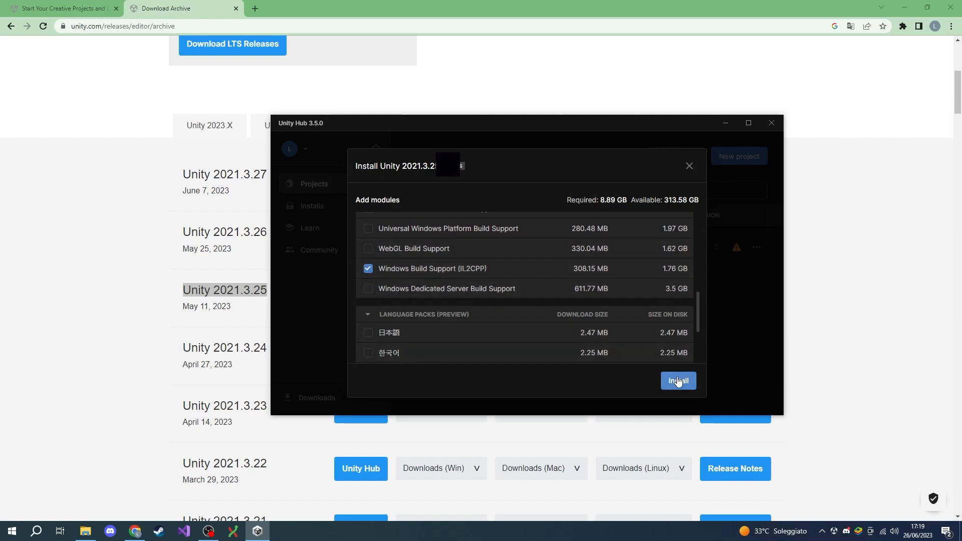
pyautogui.click(678, 380)
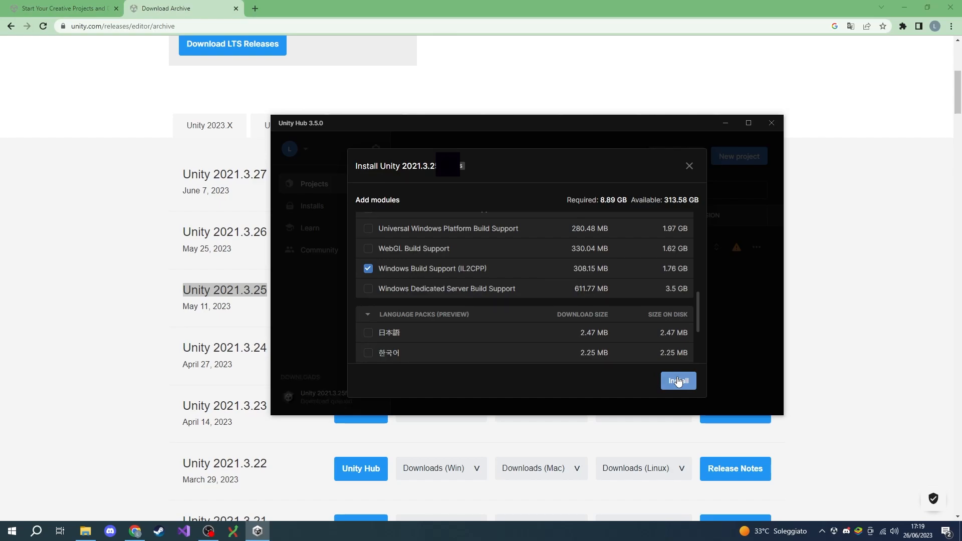
pyautogui.click(677, 381)
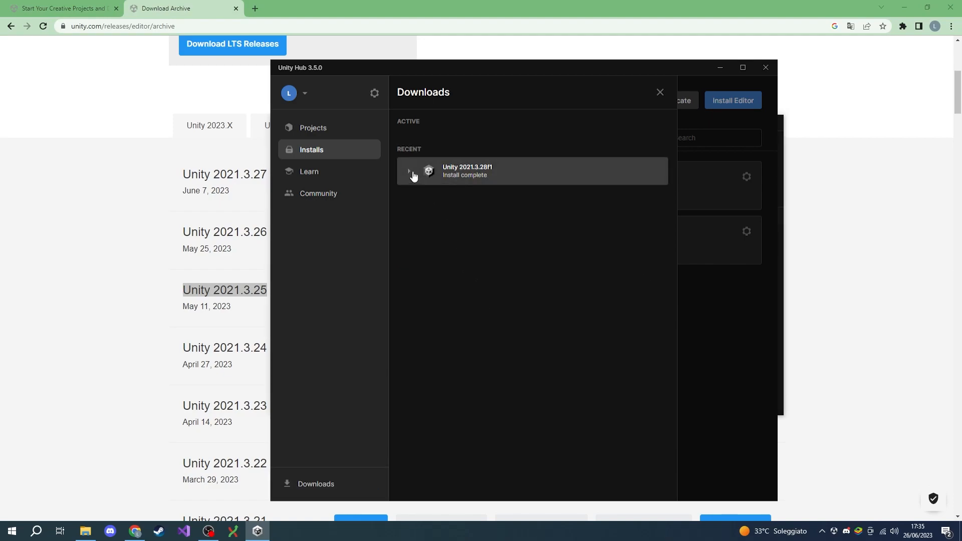
# Close the Downloads panel and show the Projects list
pyautogui.click(659, 92)
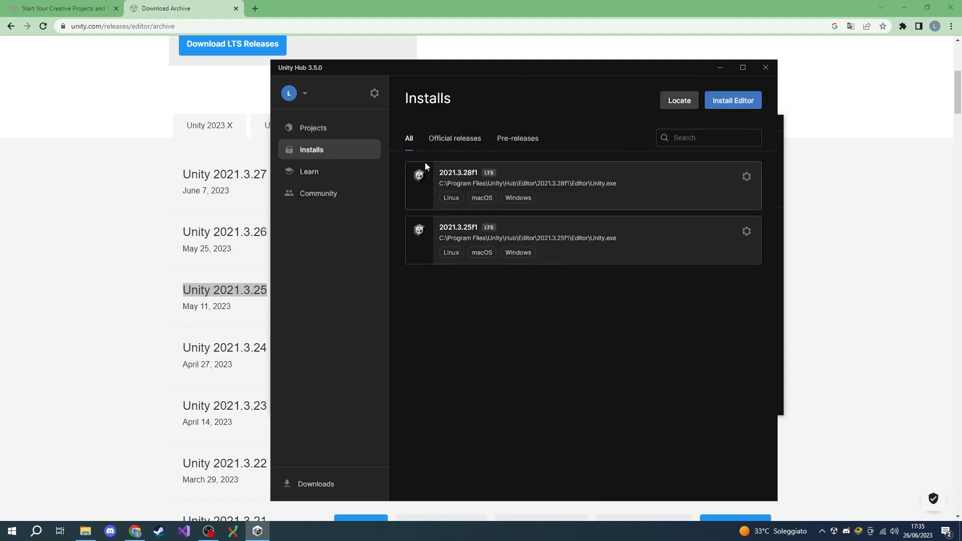
pyautogui.moveTo(327, 136)
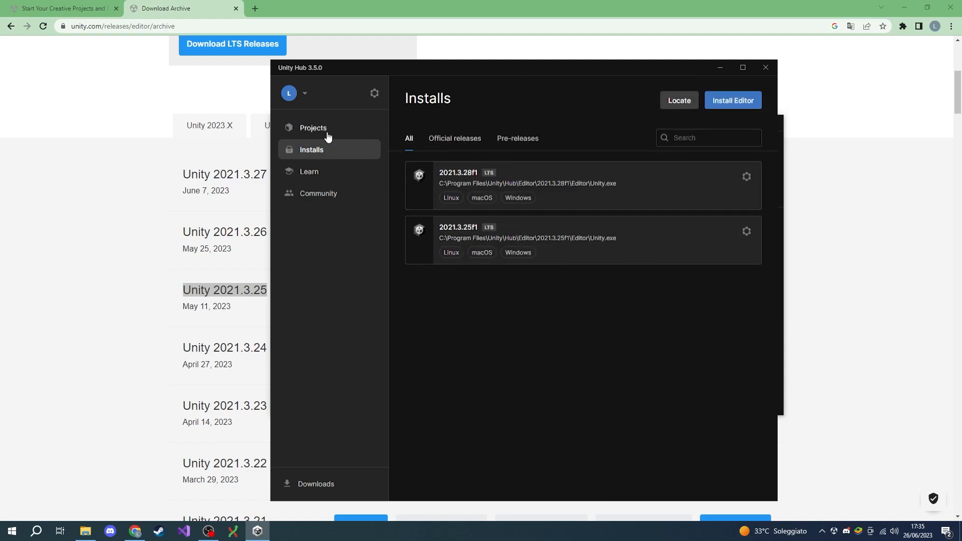
pyautogui.click(312, 128)
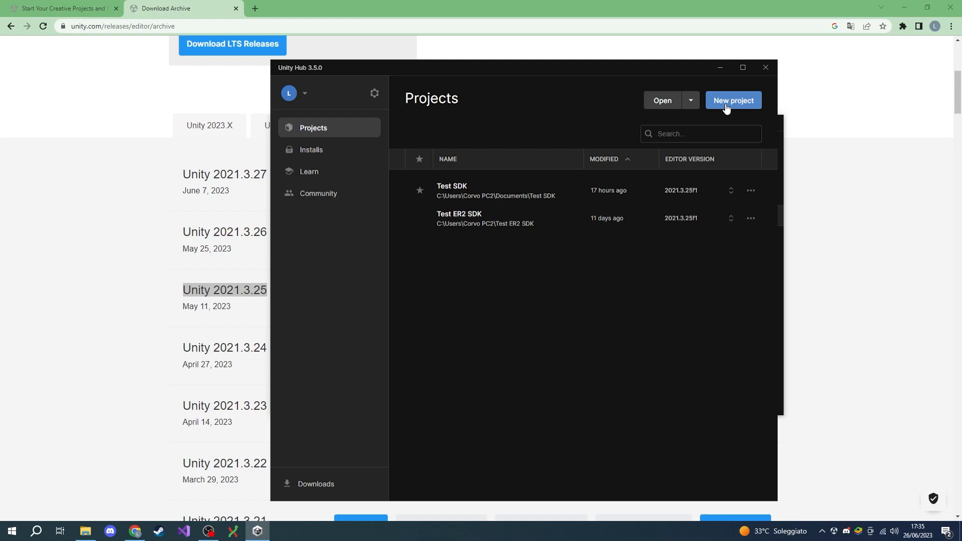
# Set up a new 3D (URP) project on 2021.3.28f1 named 'Test Easy Red 2 SDK'
pyautogui.click(732, 101)
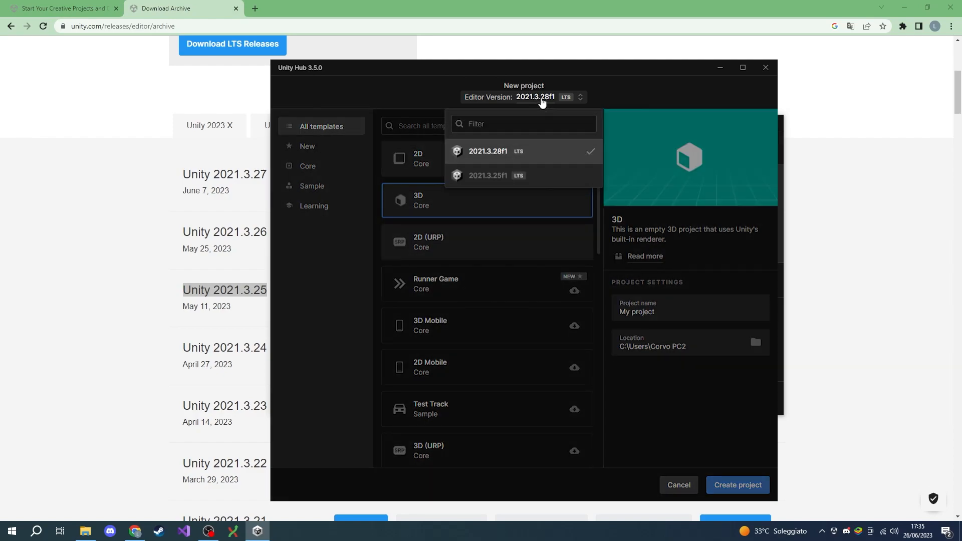
pyautogui.moveTo(552, 151)
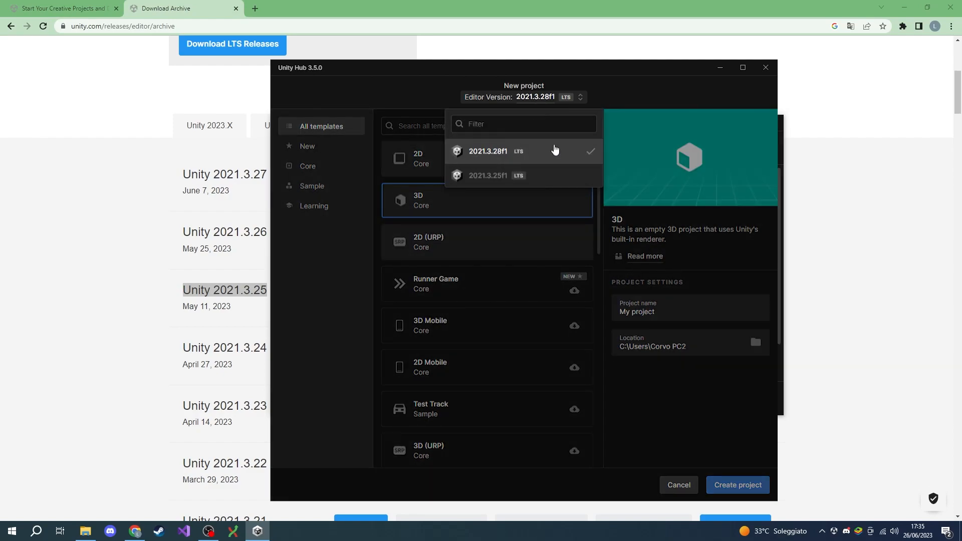
pyautogui.click(487, 150)
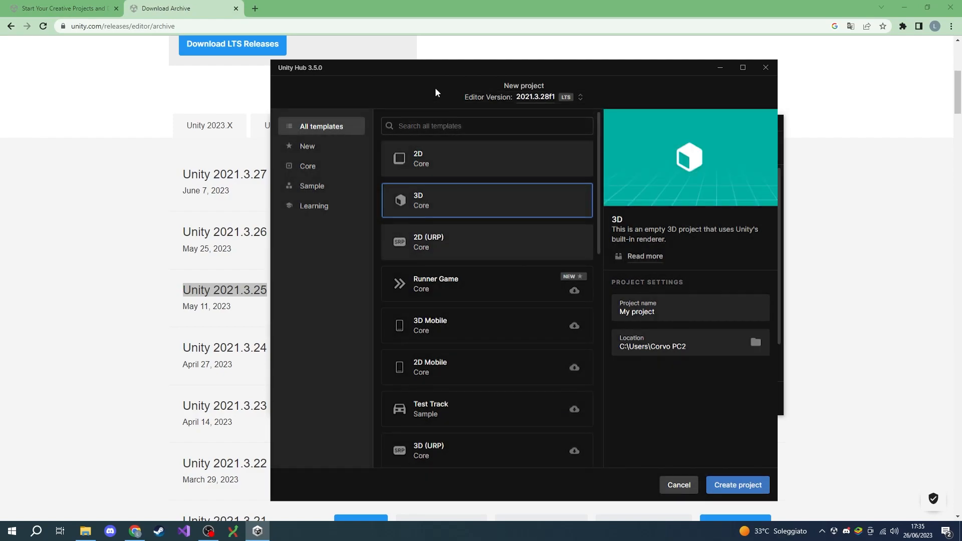
pyautogui.click(308, 166)
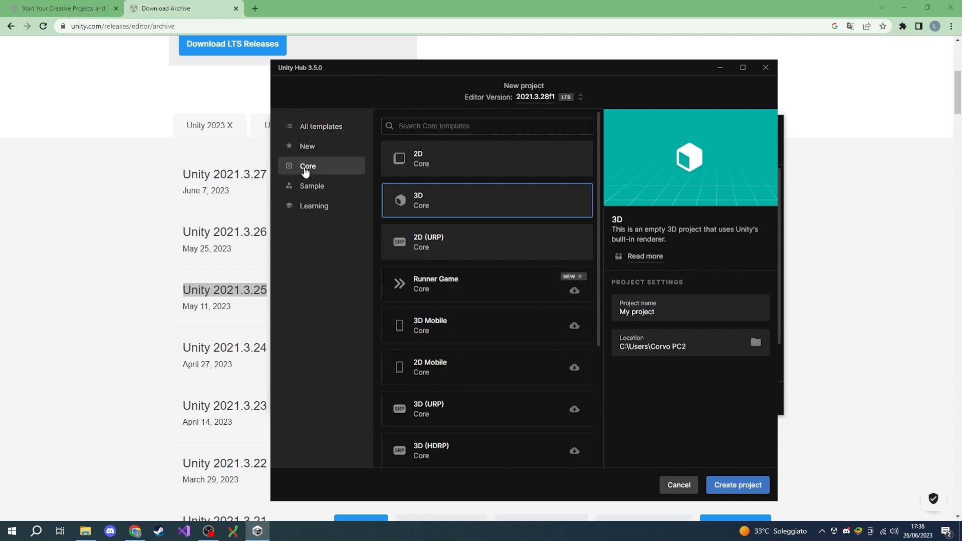
pyautogui.moveTo(476, 408)
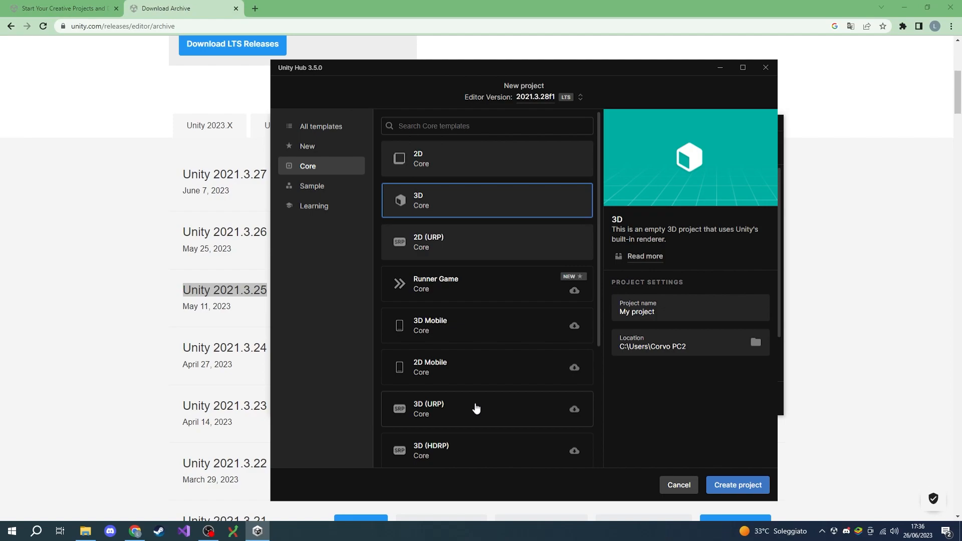
pyautogui.click(486, 408)
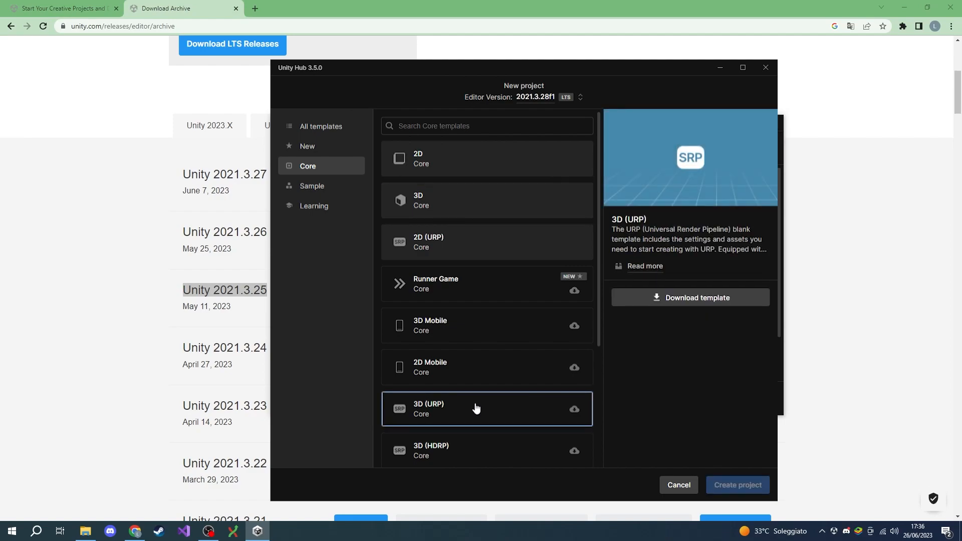
pyautogui.moveTo(648, 352)
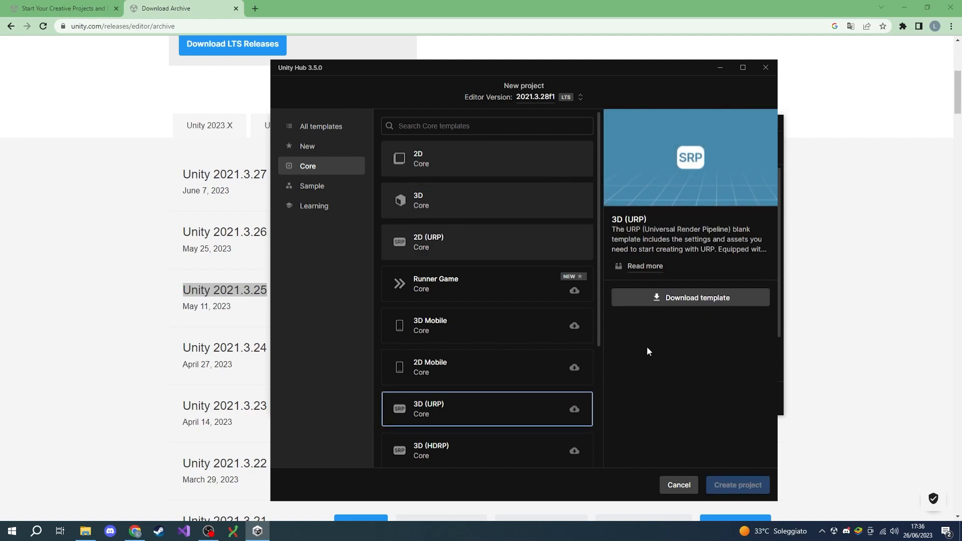
pyautogui.moveTo(666, 317)
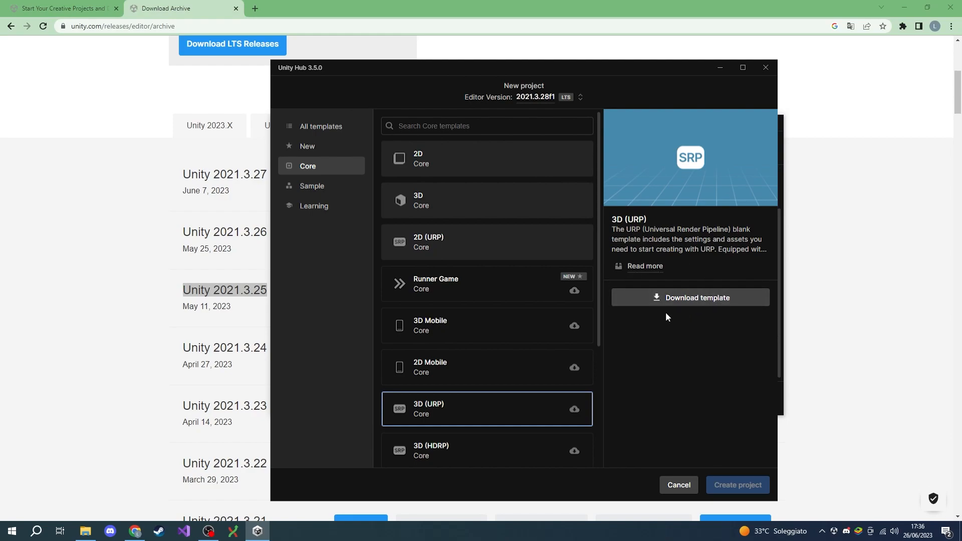
pyautogui.moveTo(706, 324)
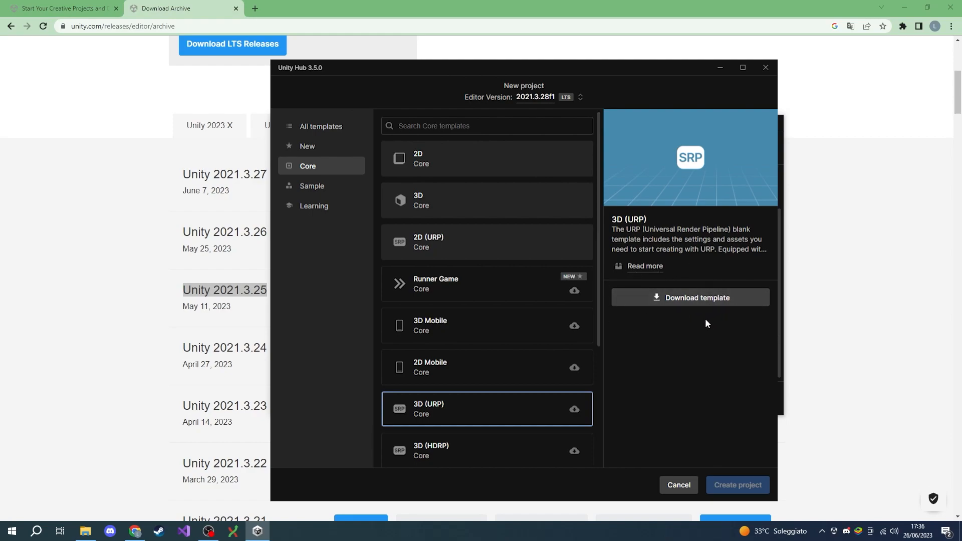
pyautogui.click(689, 298)
pyautogui.write('T')
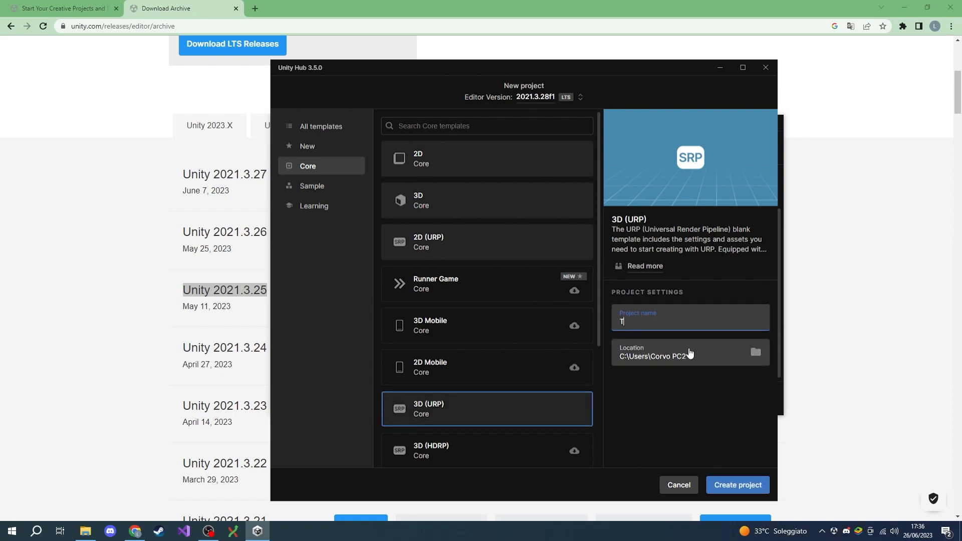
pyautogui.write('est Easy')
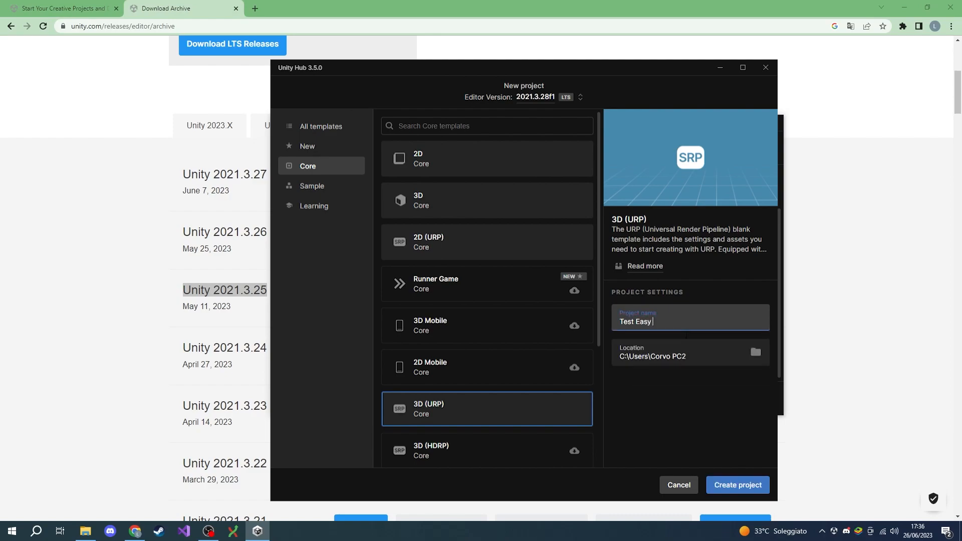
pyautogui.write('Red 2 SD')
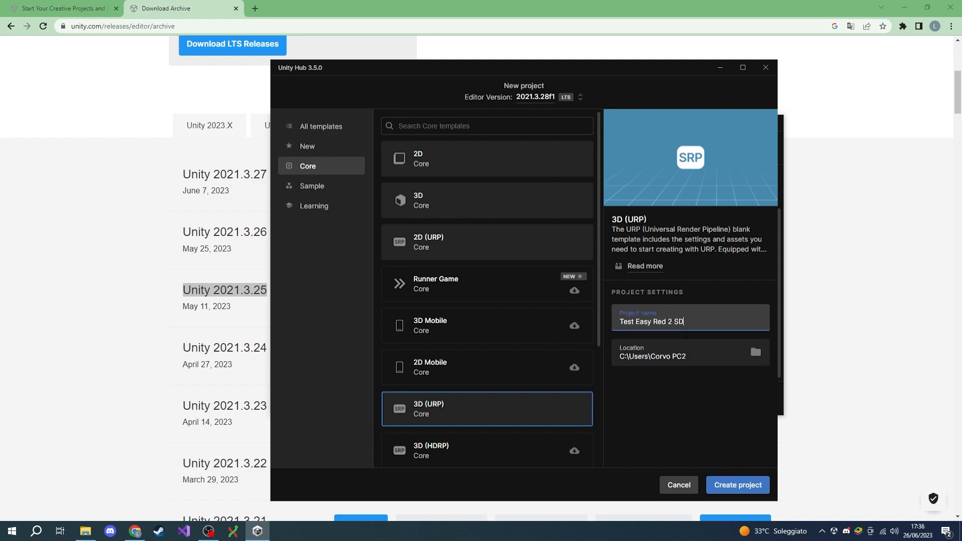
pyautogui.write('K')
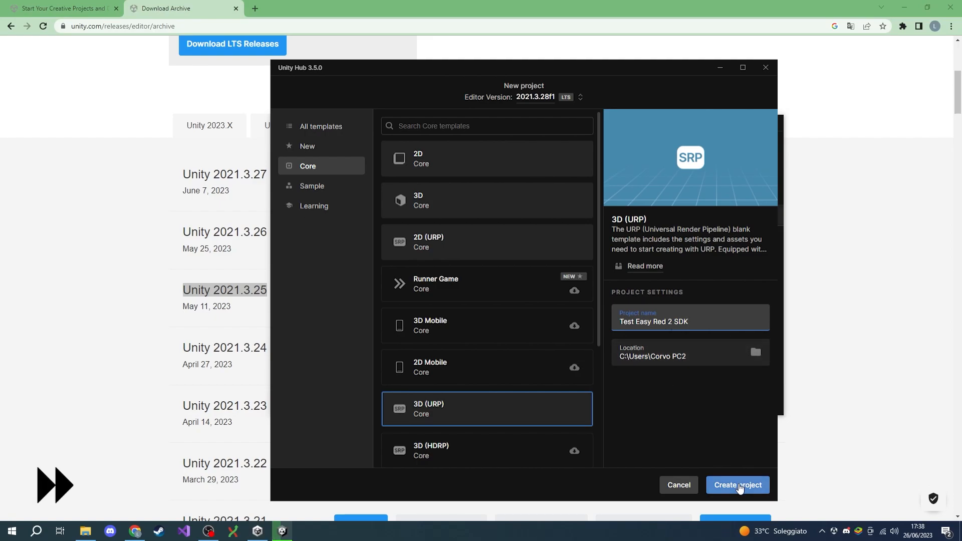
# Create the URP project and open the Editor's Assets menu
pyautogui.click(737, 485)
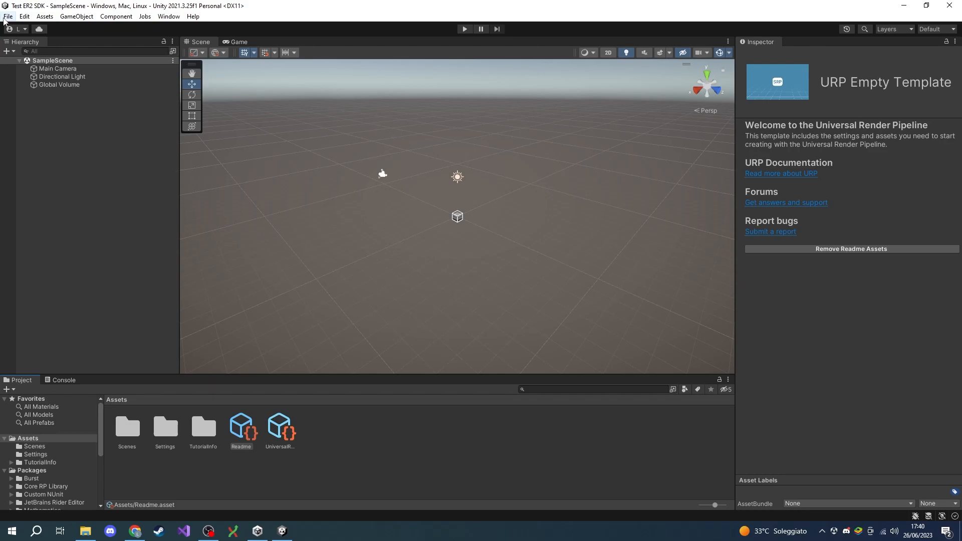
pyautogui.click(44, 16)
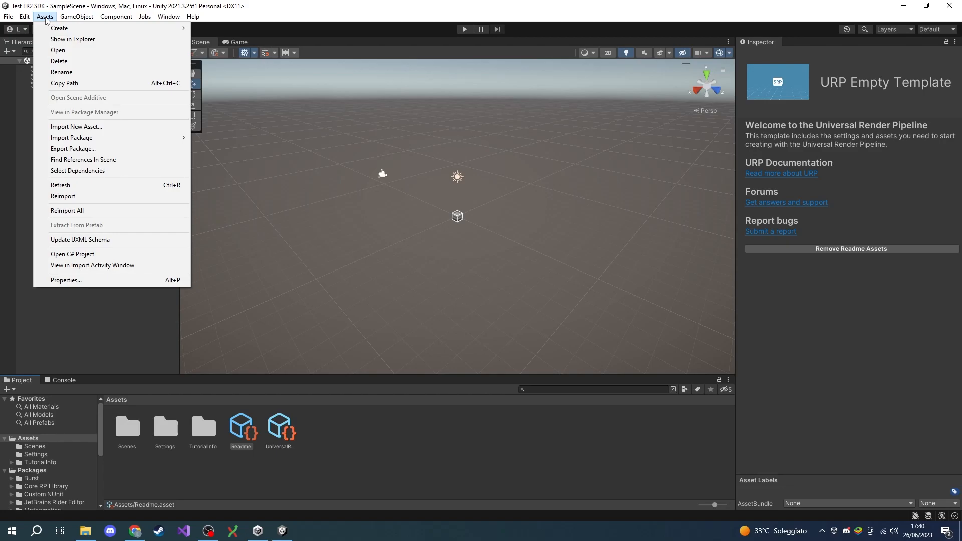
pyautogui.moveTo(71, 137)
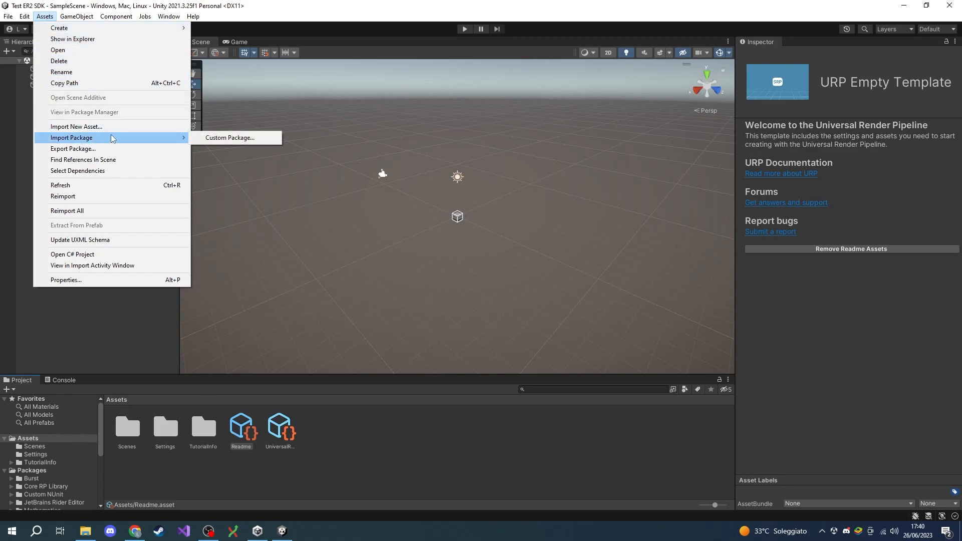
# Open the ER2 Modding SDK custom package from the Desktop for import
pyautogui.click(230, 138)
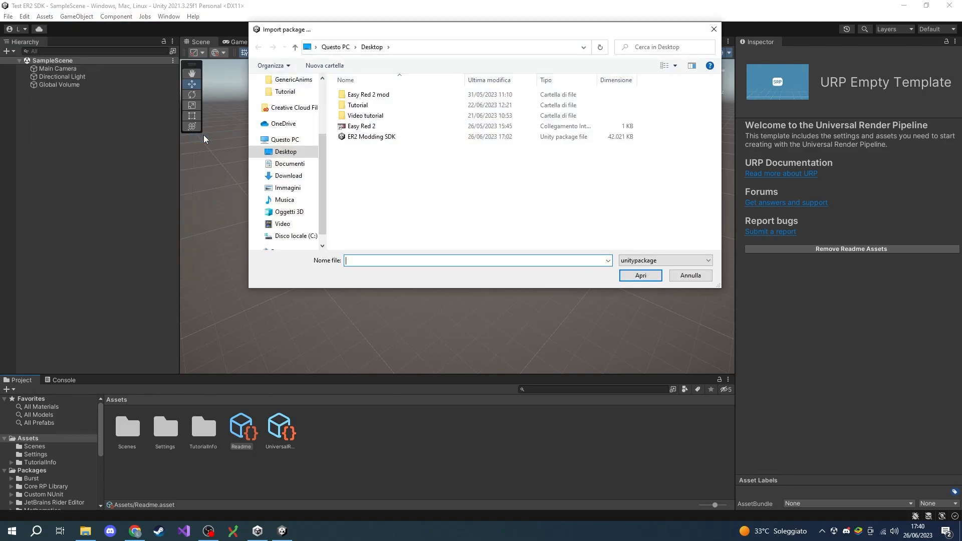
pyautogui.click(371, 136)
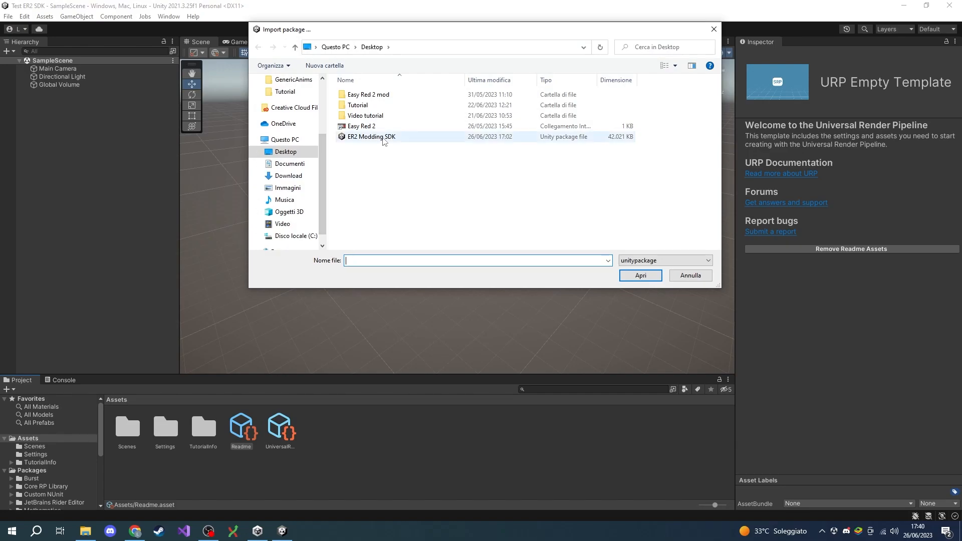
pyautogui.click(371, 136)
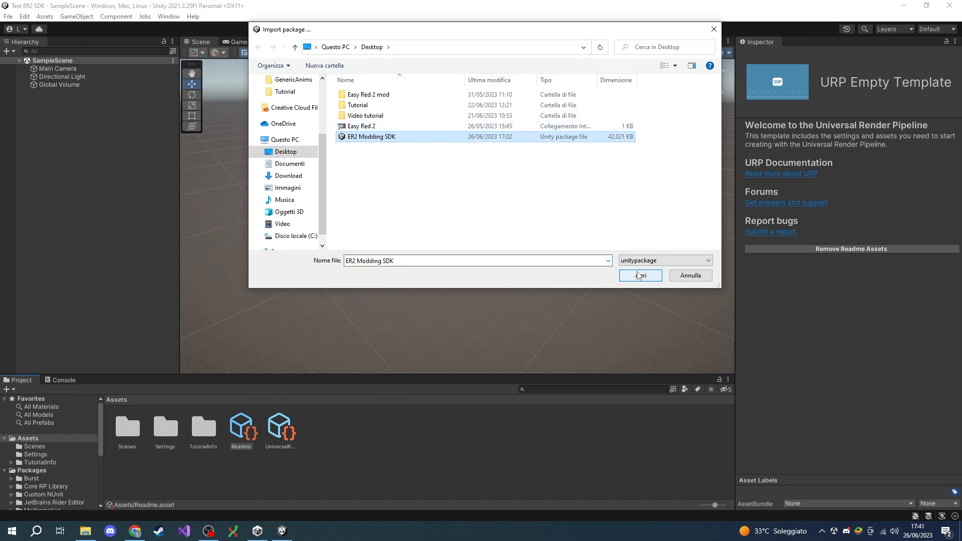
pyautogui.click(639, 275)
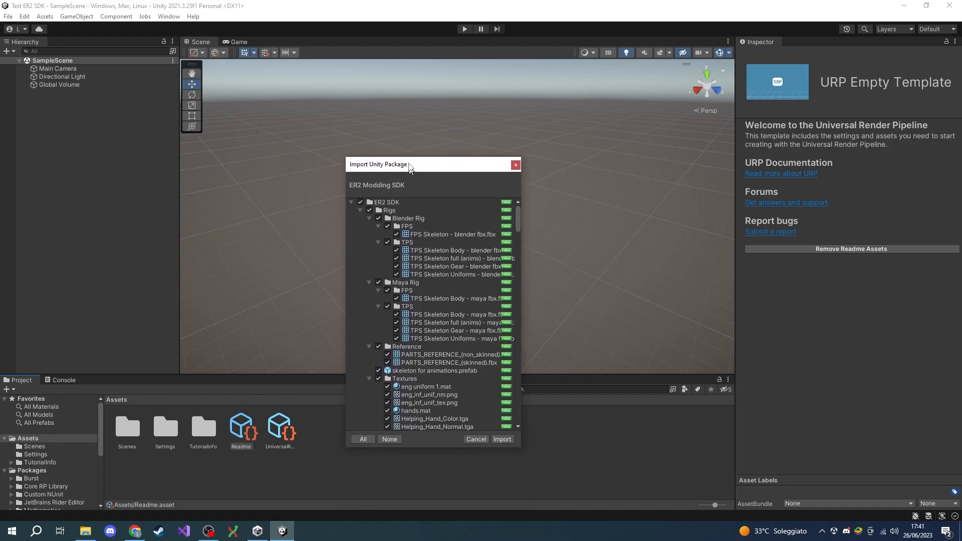
# Reposition the Import Unity Package window, review its file list, and import all ER2 SDK contents
pyautogui.moveTo(409, 164); pyautogui.dragTo(368, 111)
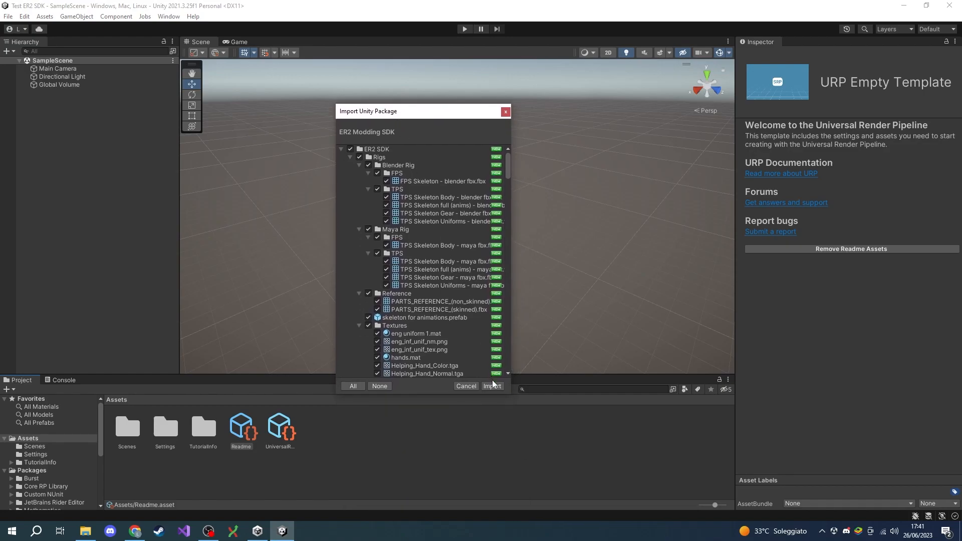
pyautogui.scroll(-3)
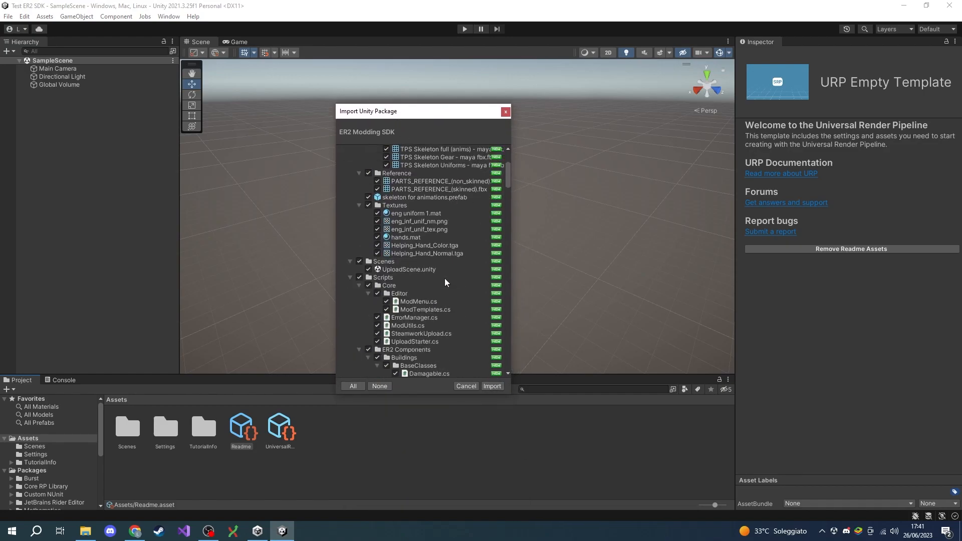
pyautogui.scroll(-3)
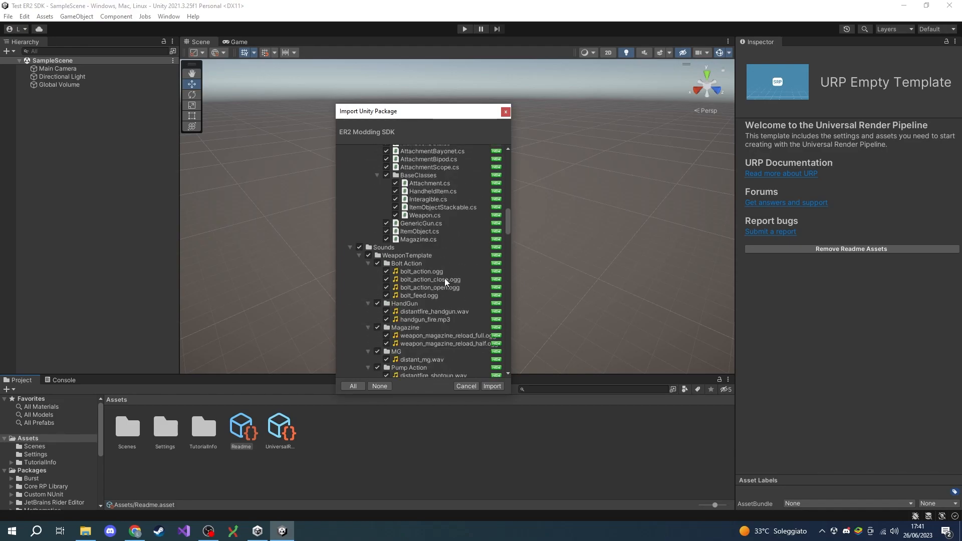
pyautogui.scroll(-3)
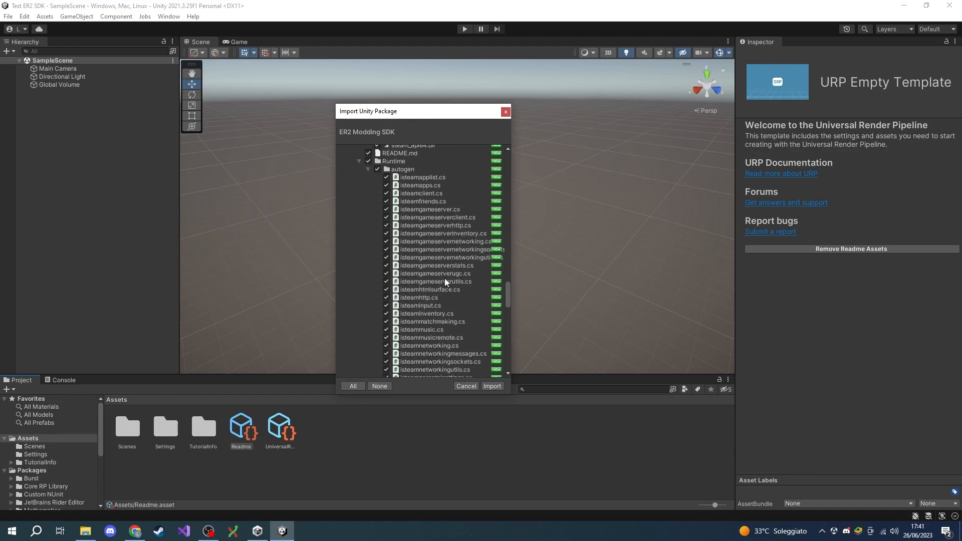
pyautogui.scroll(-3)
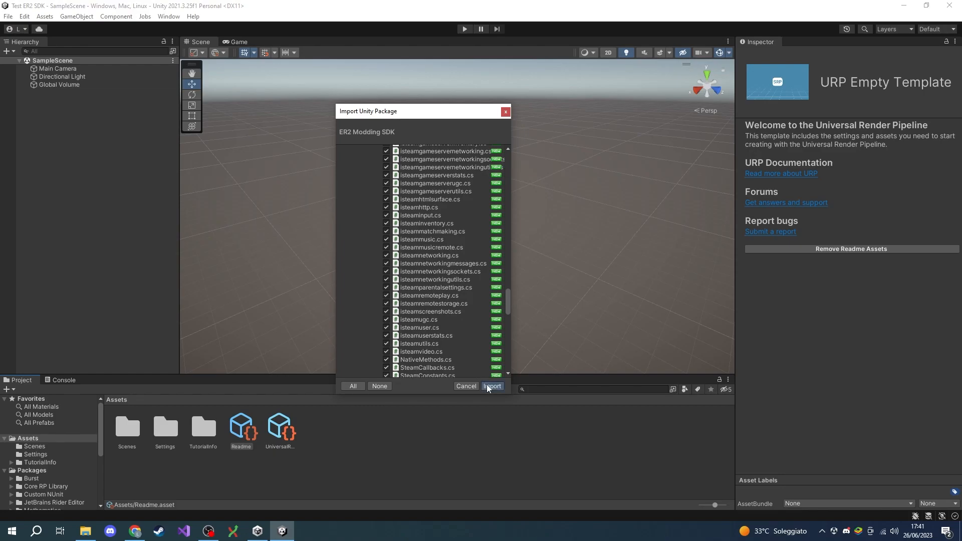
pyautogui.click(491, 386)
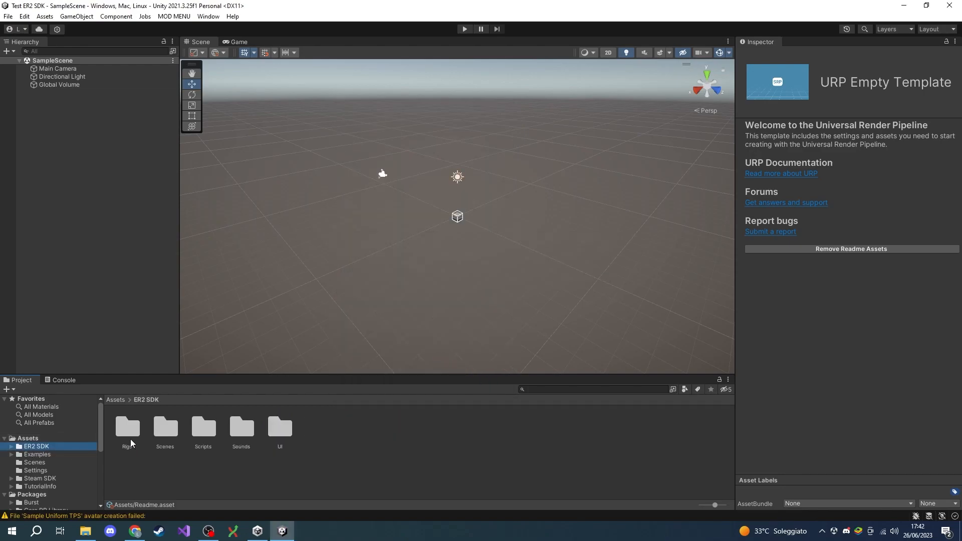
# Browse the SDK's Scripts, ER2 Components, Rigs, Examples and Scenes folders in the Project panel
pyautogui.doubleClick(203, 427)
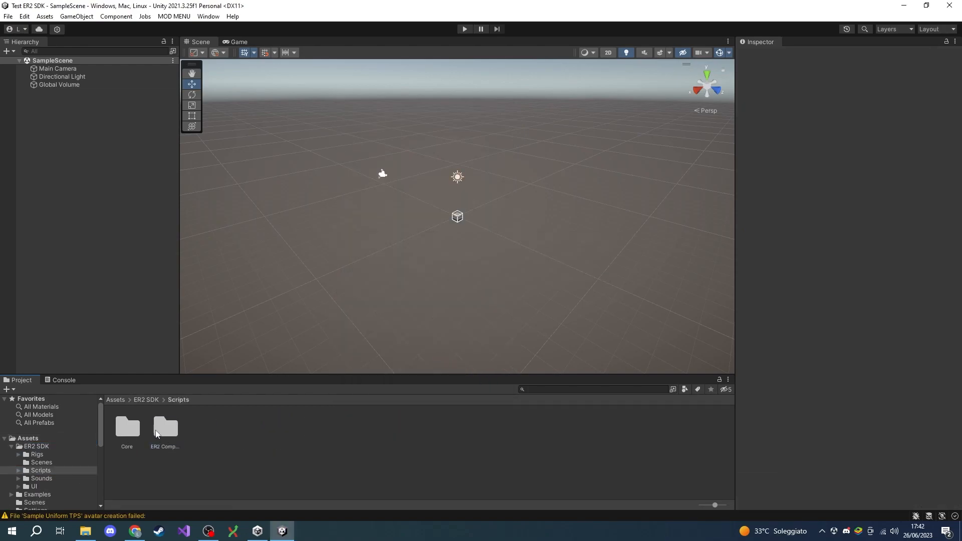
pyautogui.doubleClick(165, 426)
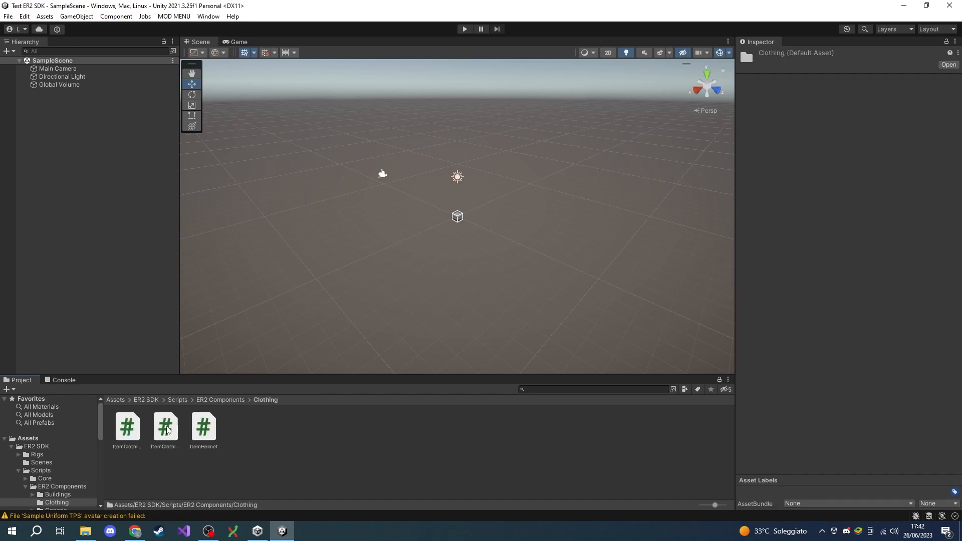
pyautogui.click(146, 399)
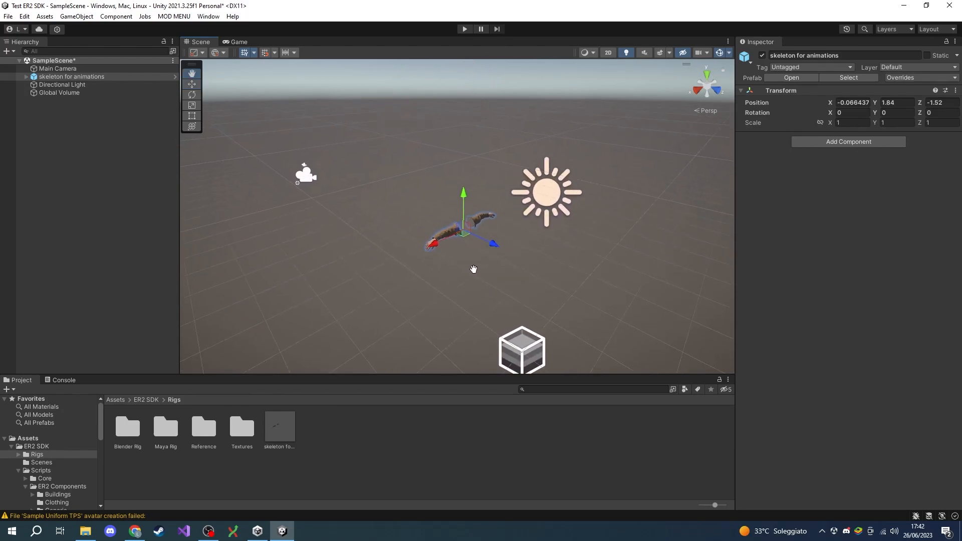
pyautogui.click(40, 470)
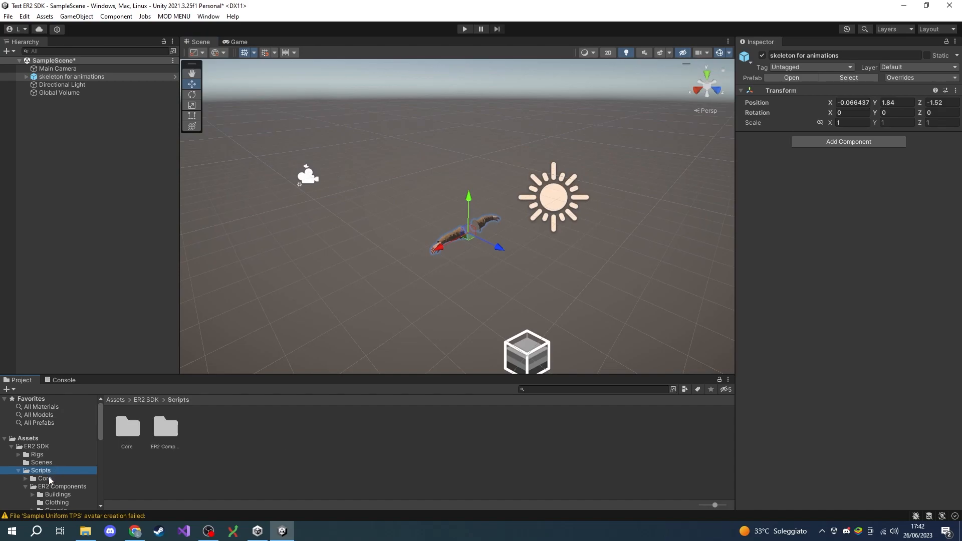
pyautogui.click(37, 438)
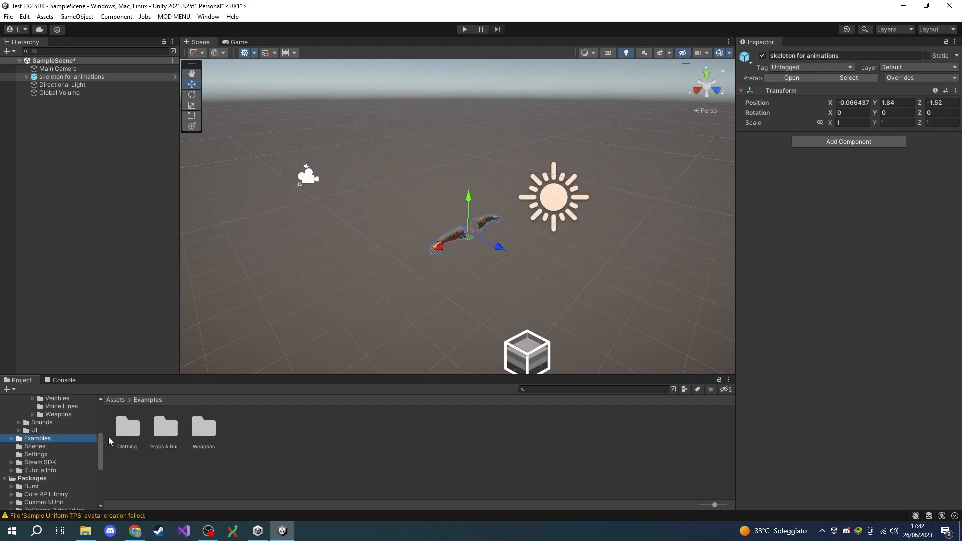
pyautogui.click(33, 470)
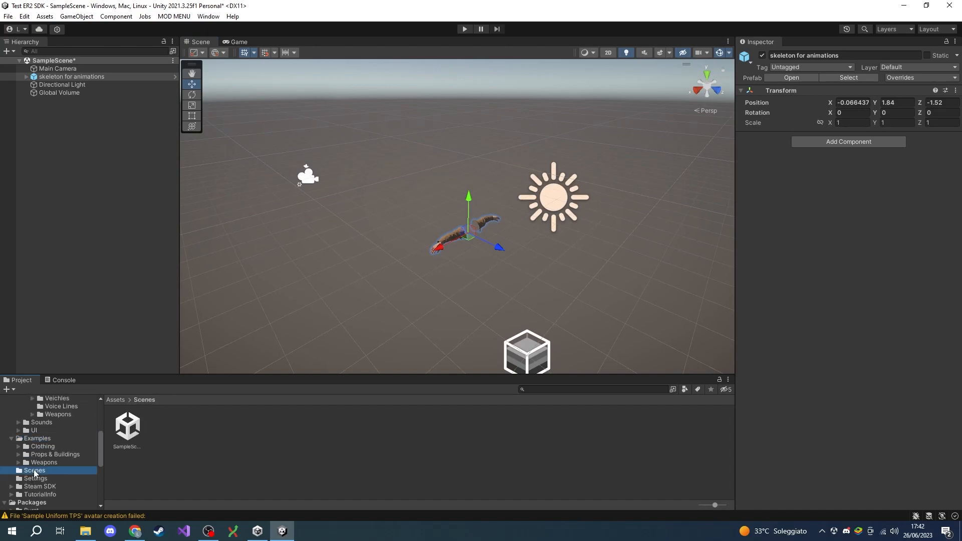
pyautogui.scroll(3)
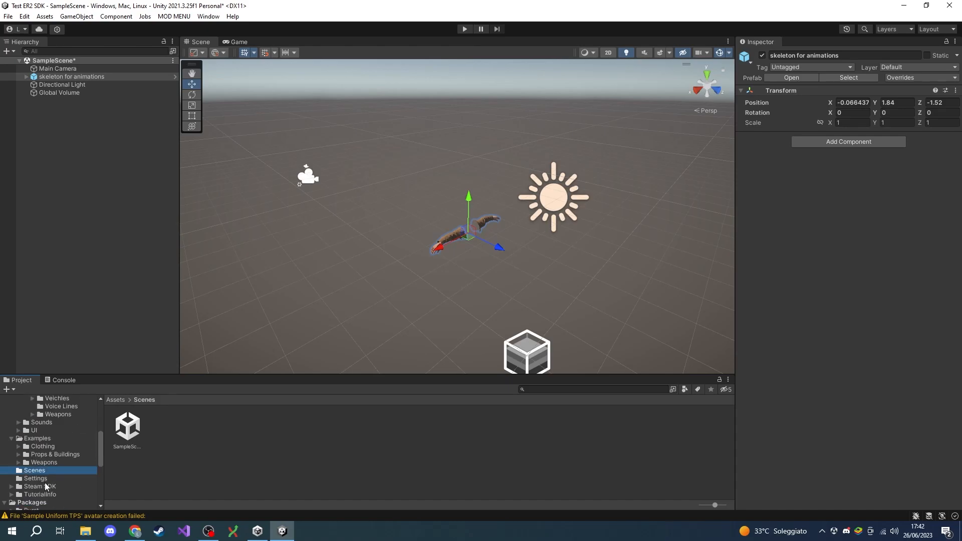
pyautogui.click(38, 438)
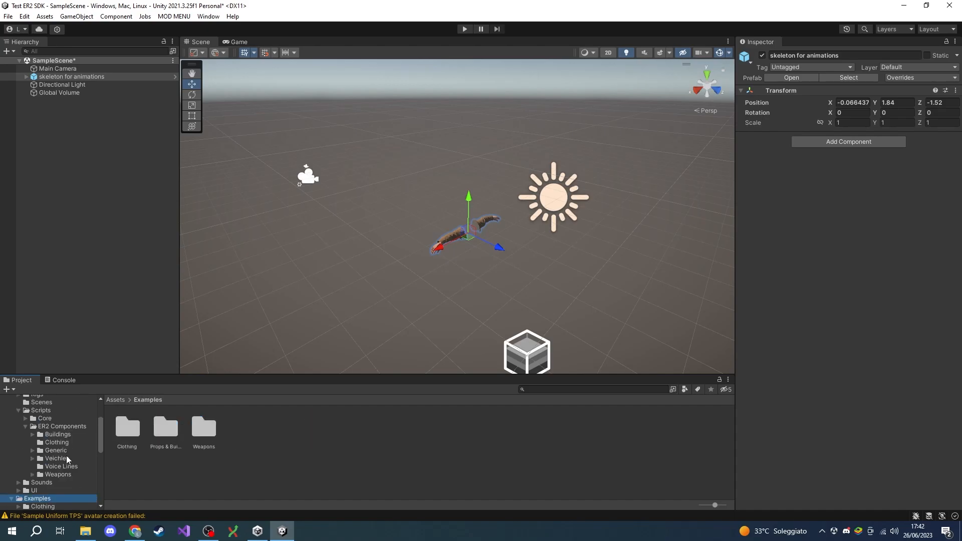
pyautogui.moveTo(61, 463)
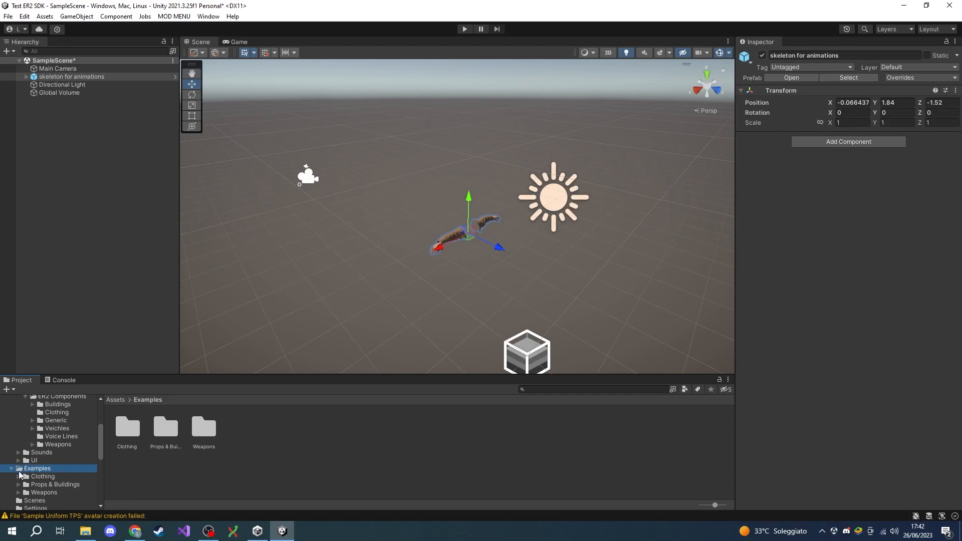
pyautogui.scroll(-3)
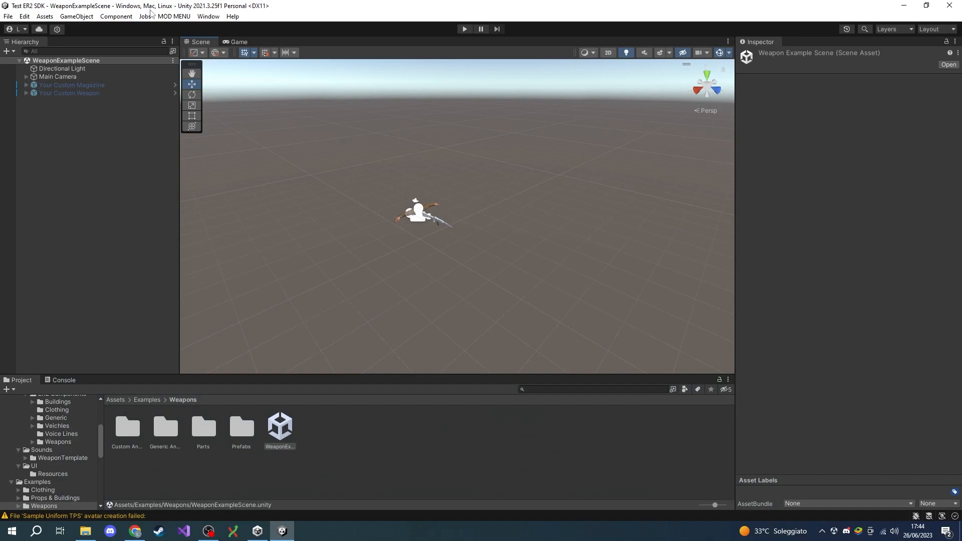
pyautogui.click(174, 16)
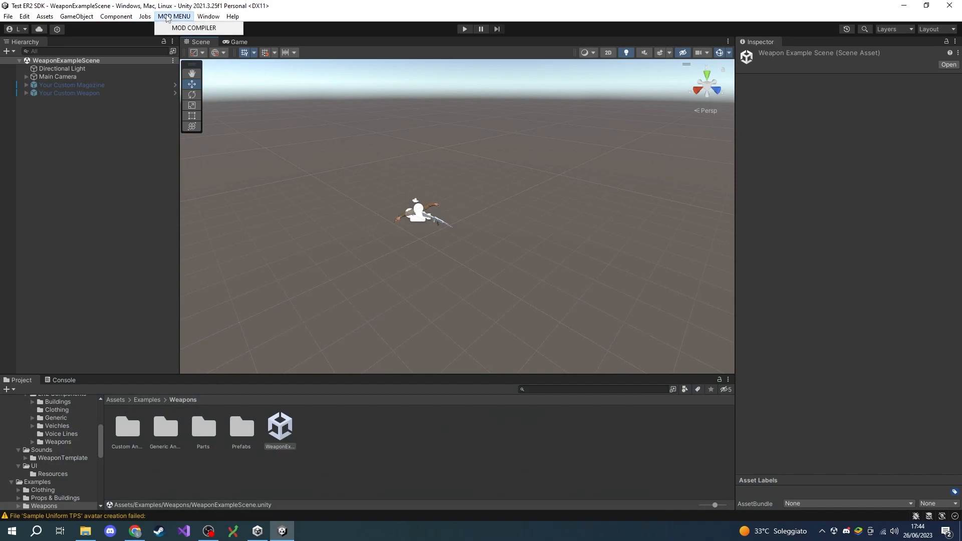
pyautogui.click(194, 27)
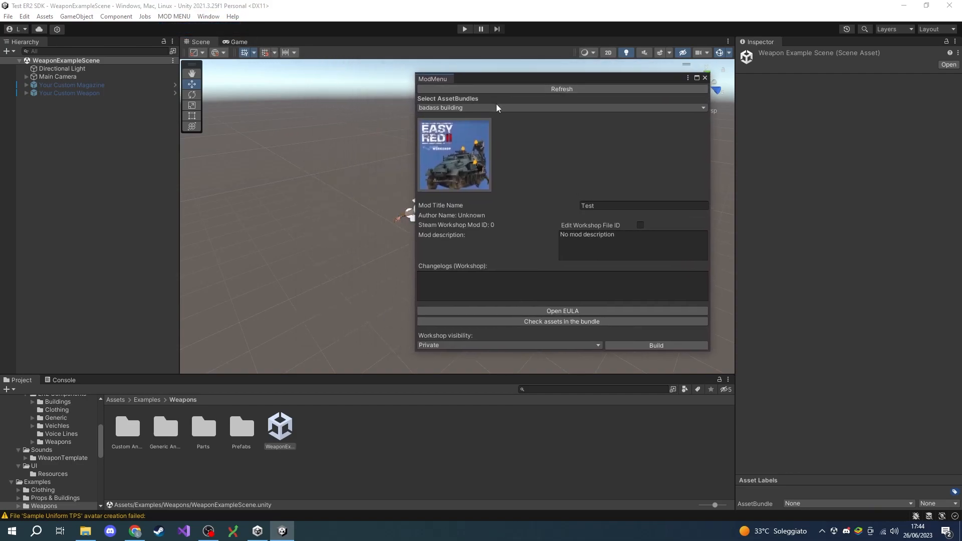
pyautogui.moveTo(496, 145)
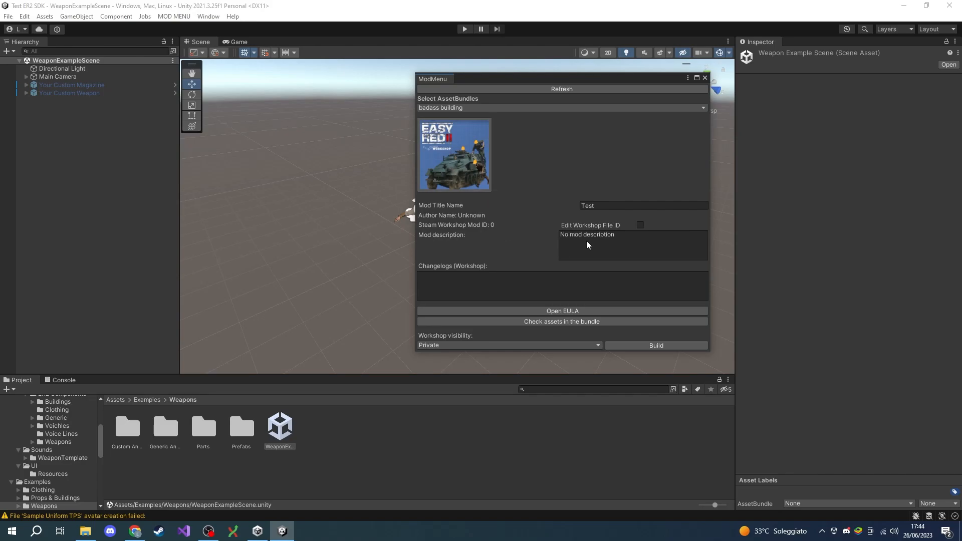
pyautogui.moveTo(454, 304)
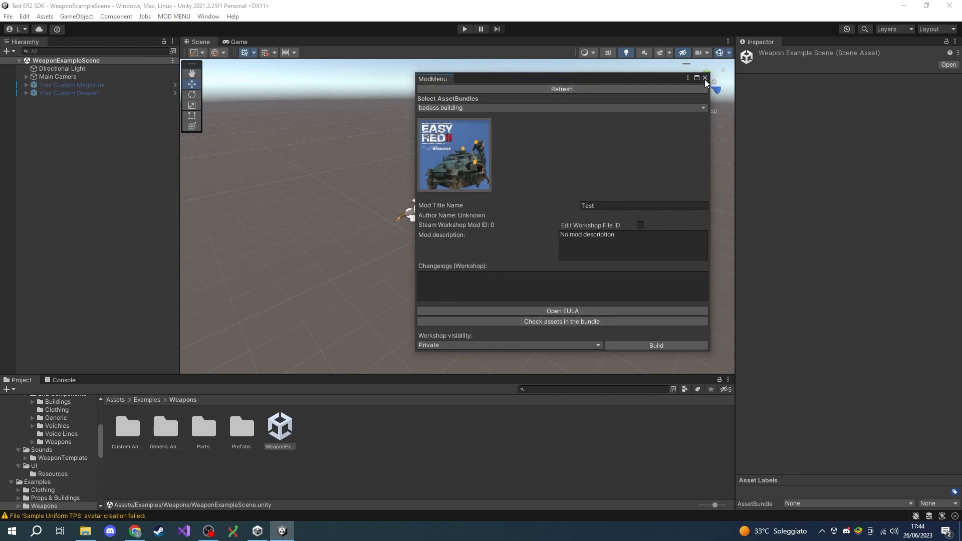
pyautogui.click(705, 78)
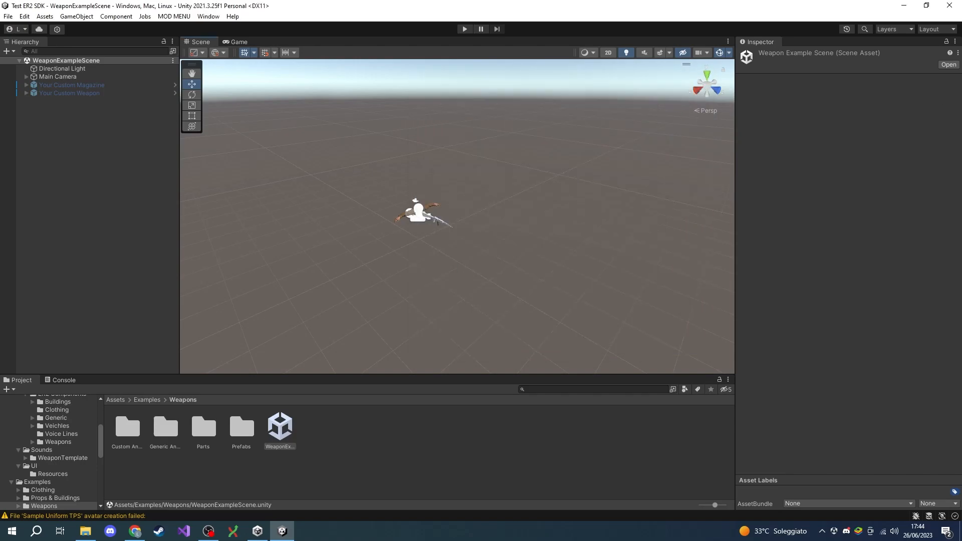